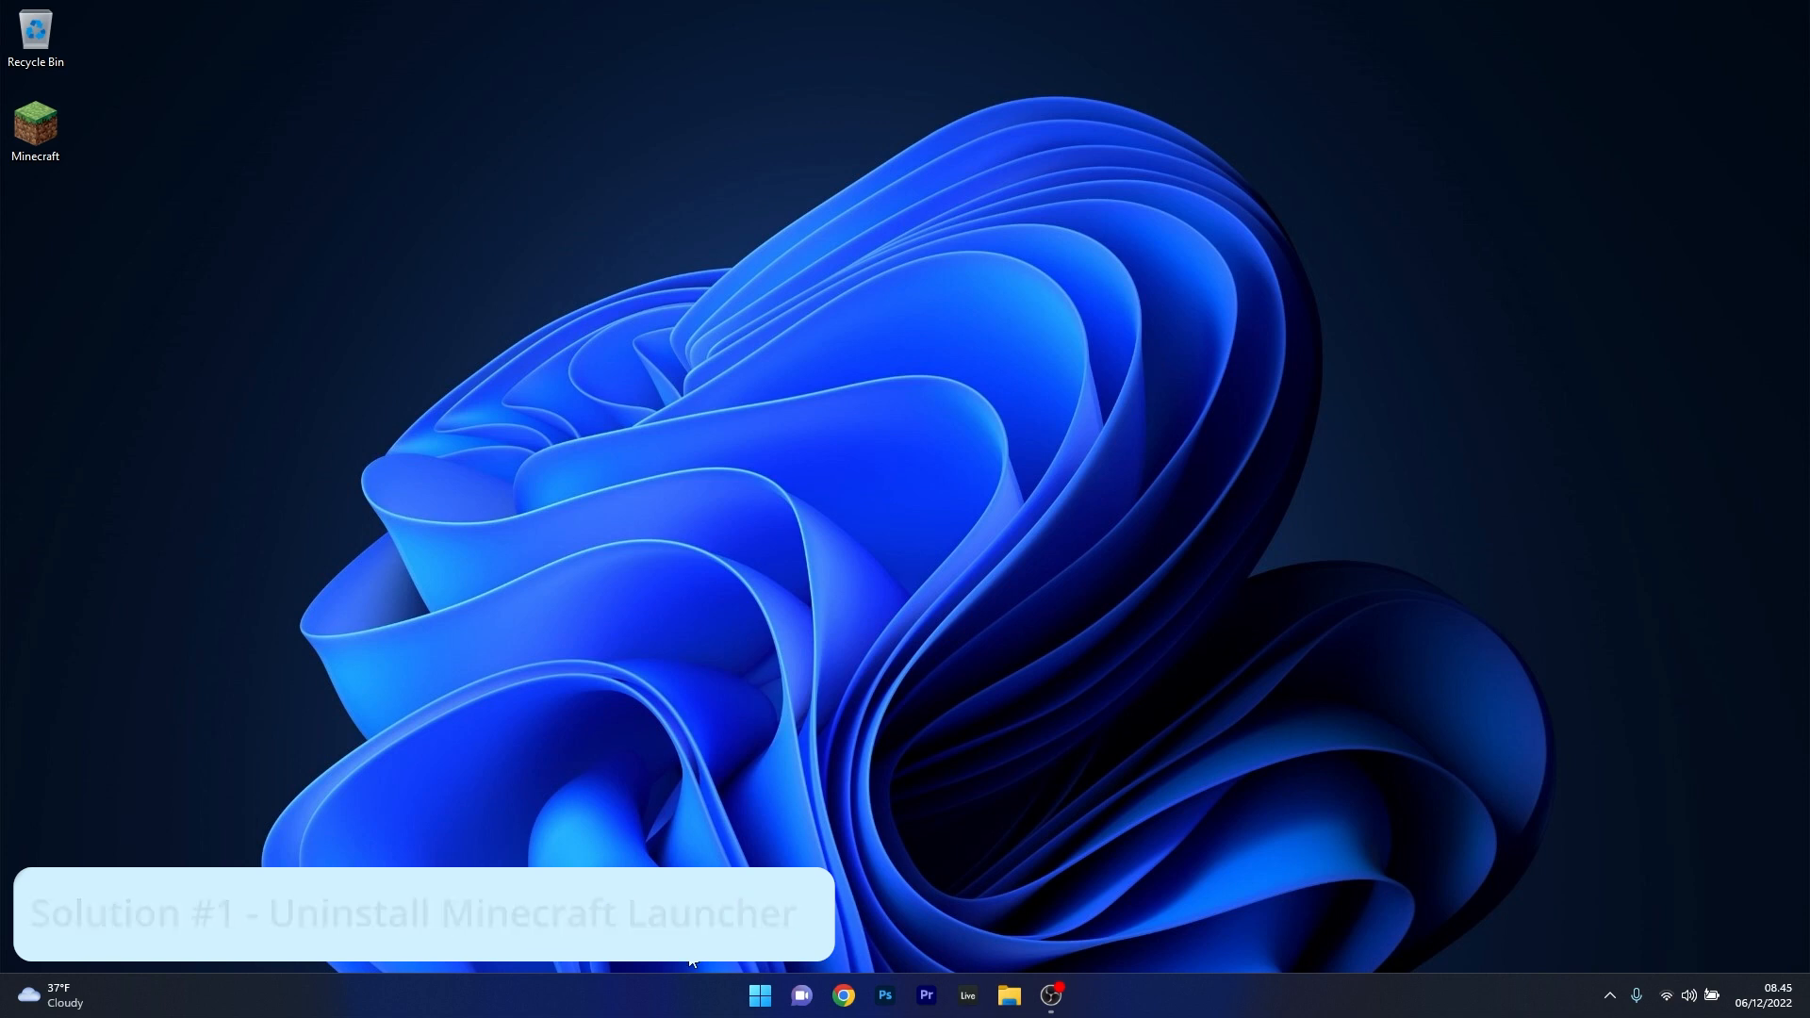
- Open Settings from Start and go to Apps > Installed apps
left_click(758, 994)
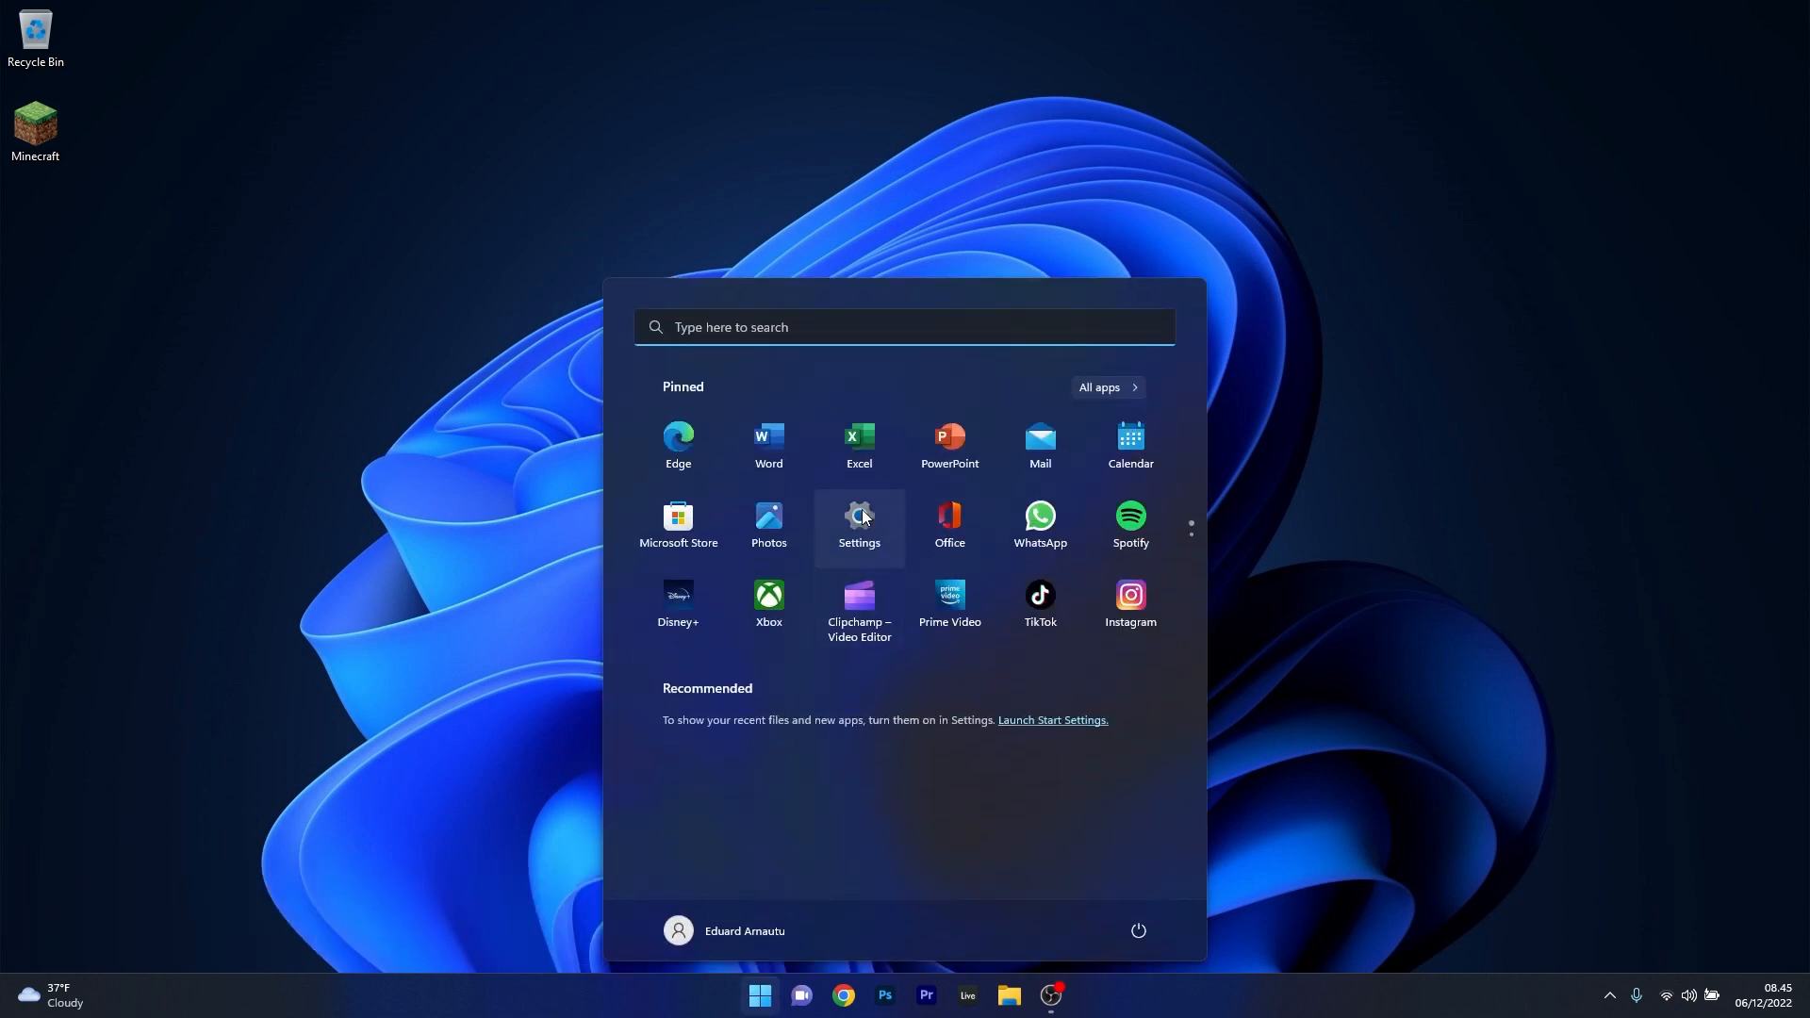
left_click(859, 519)
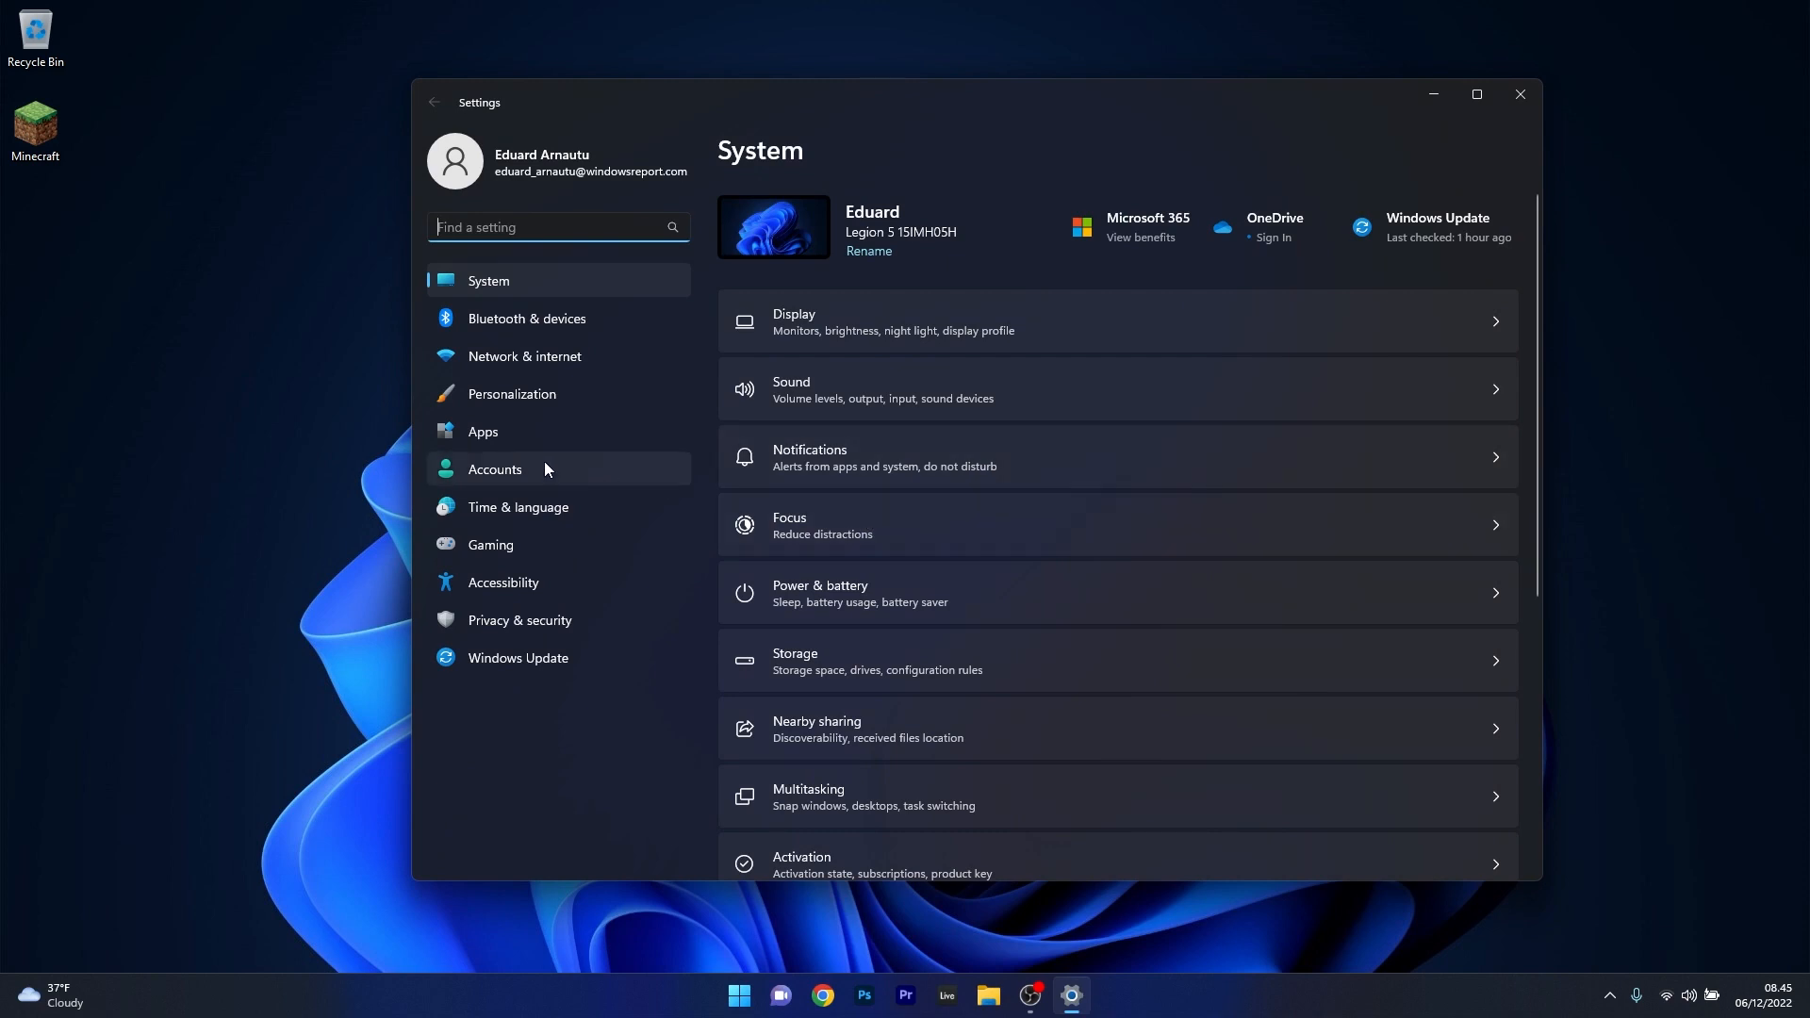
left_click(483, 430)
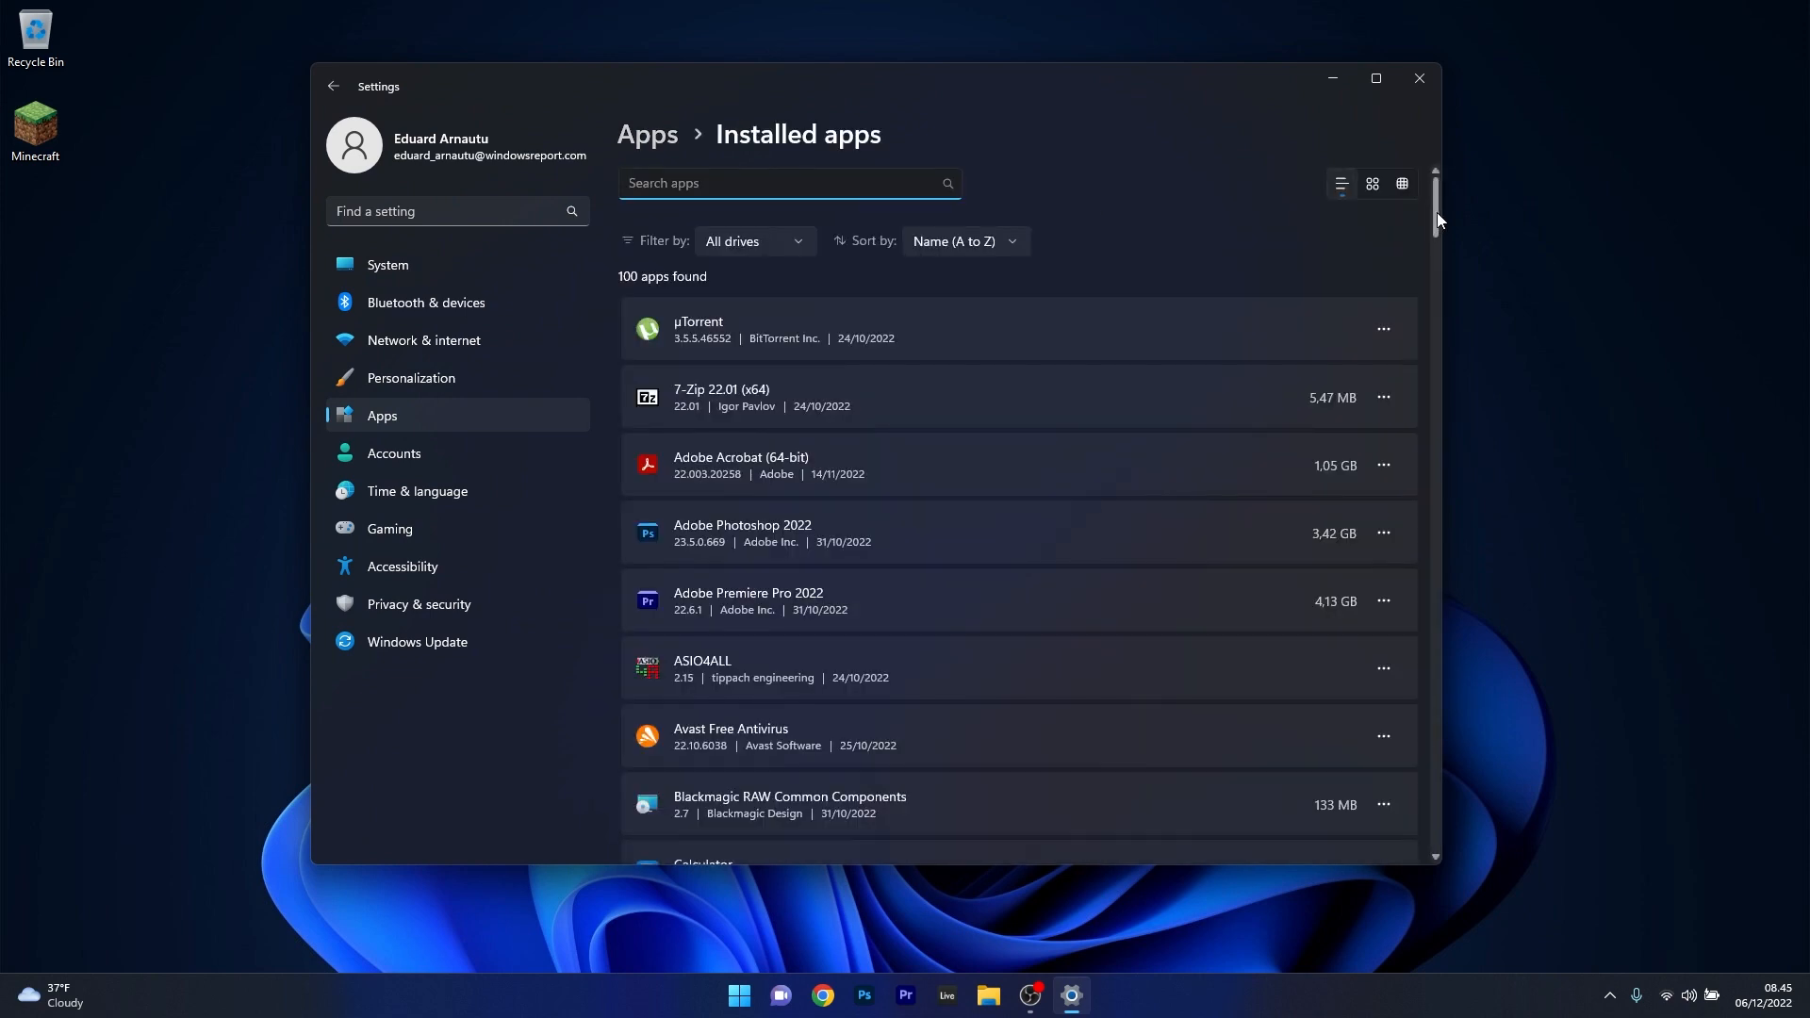
- Uninstall Minecraft Launcher from the installed apps list and close Settings
scroll("down", 3)
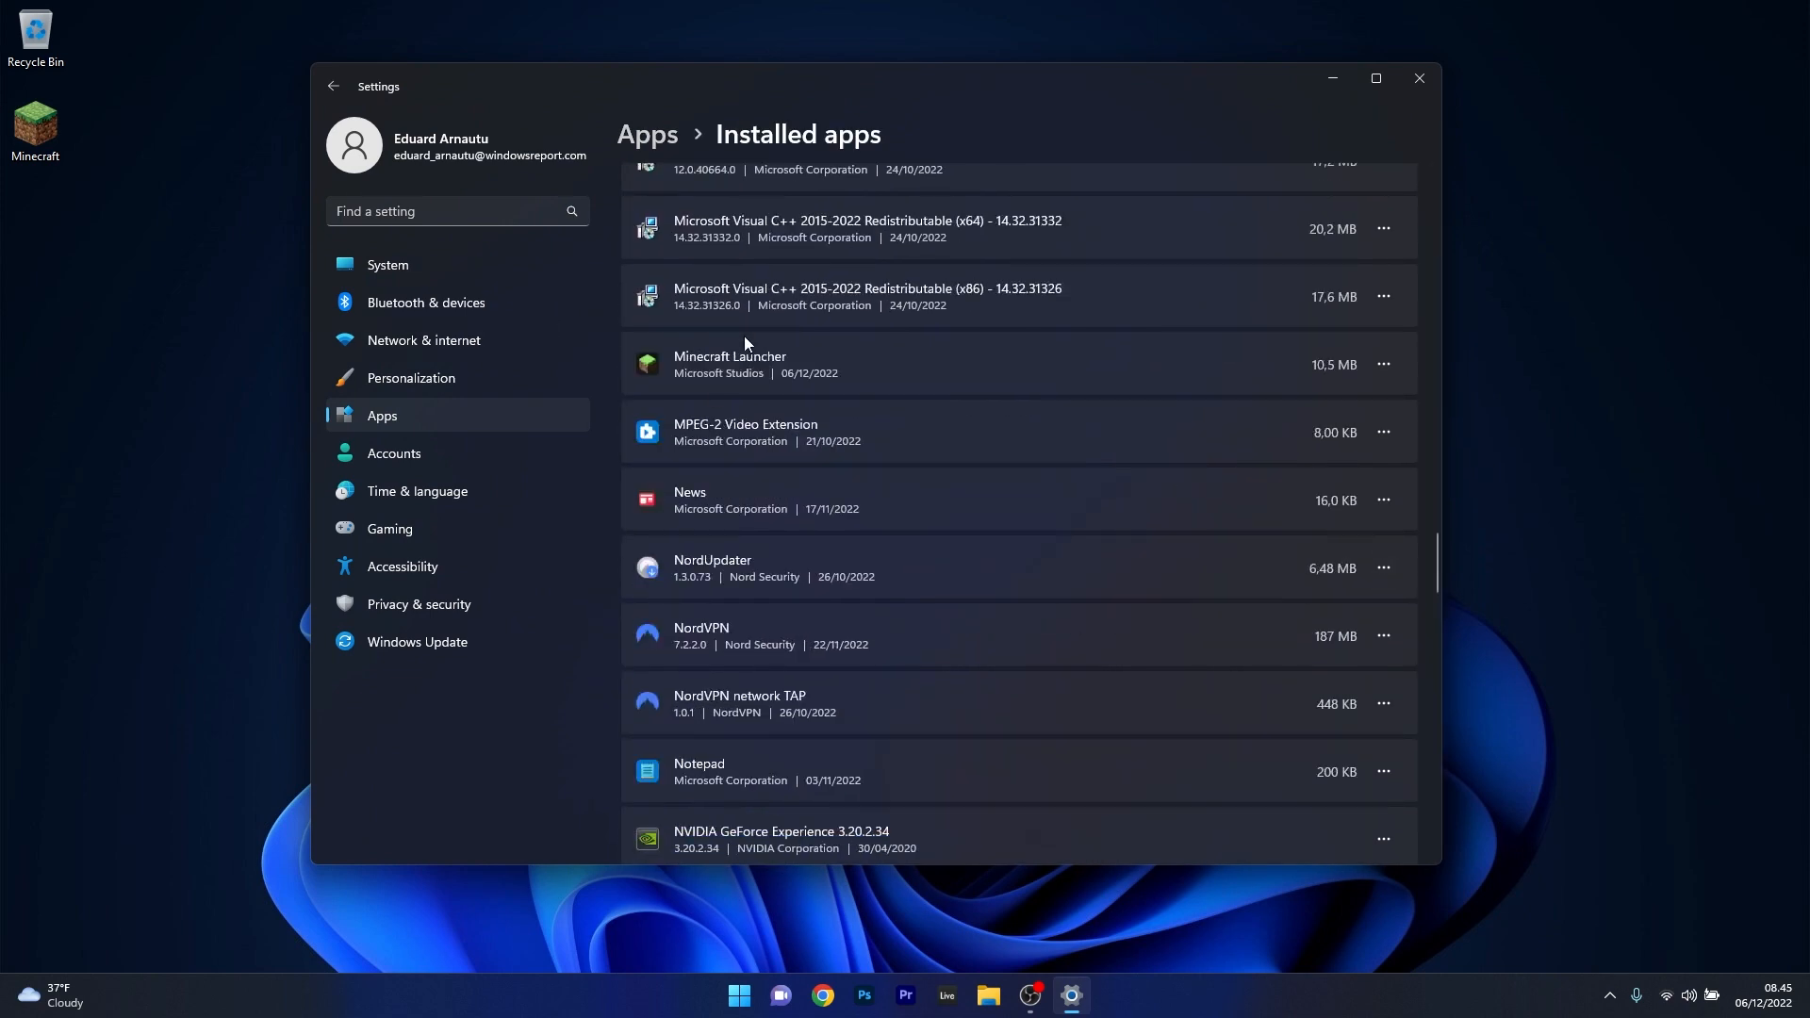
left_click(1382, 364)
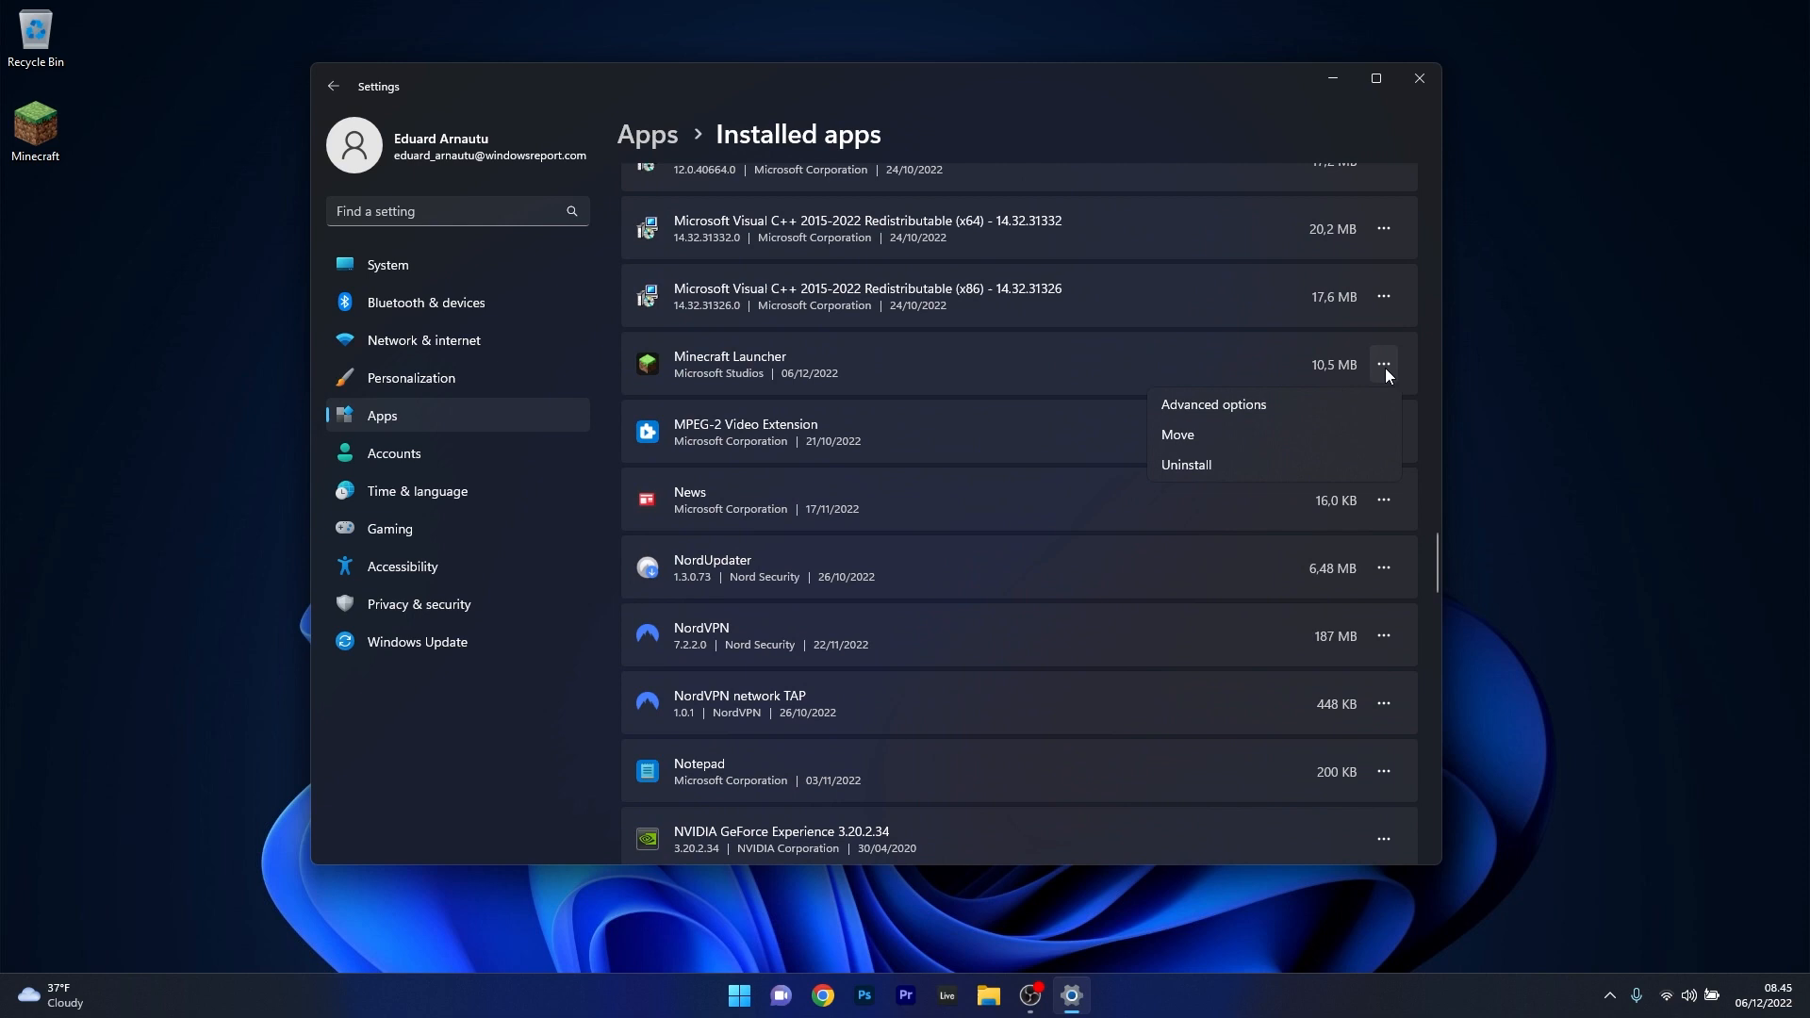
mouse_move(1244, 464)
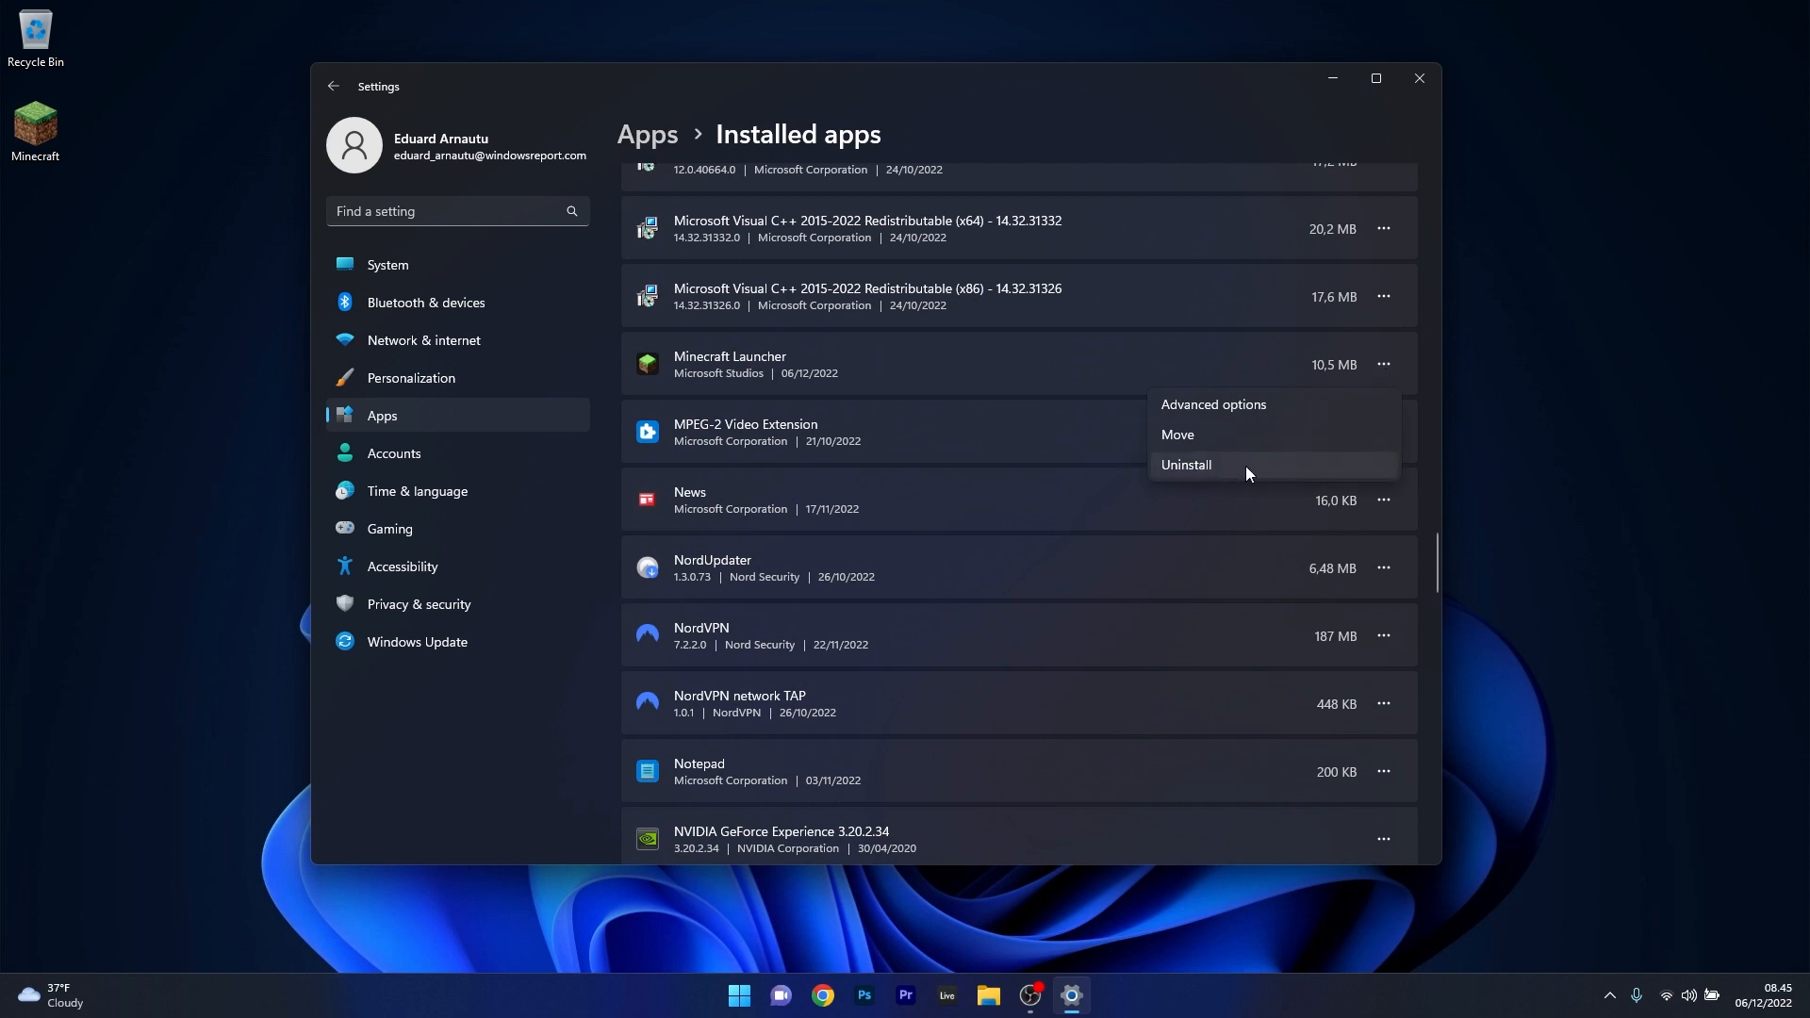
left_click(1417, 78)
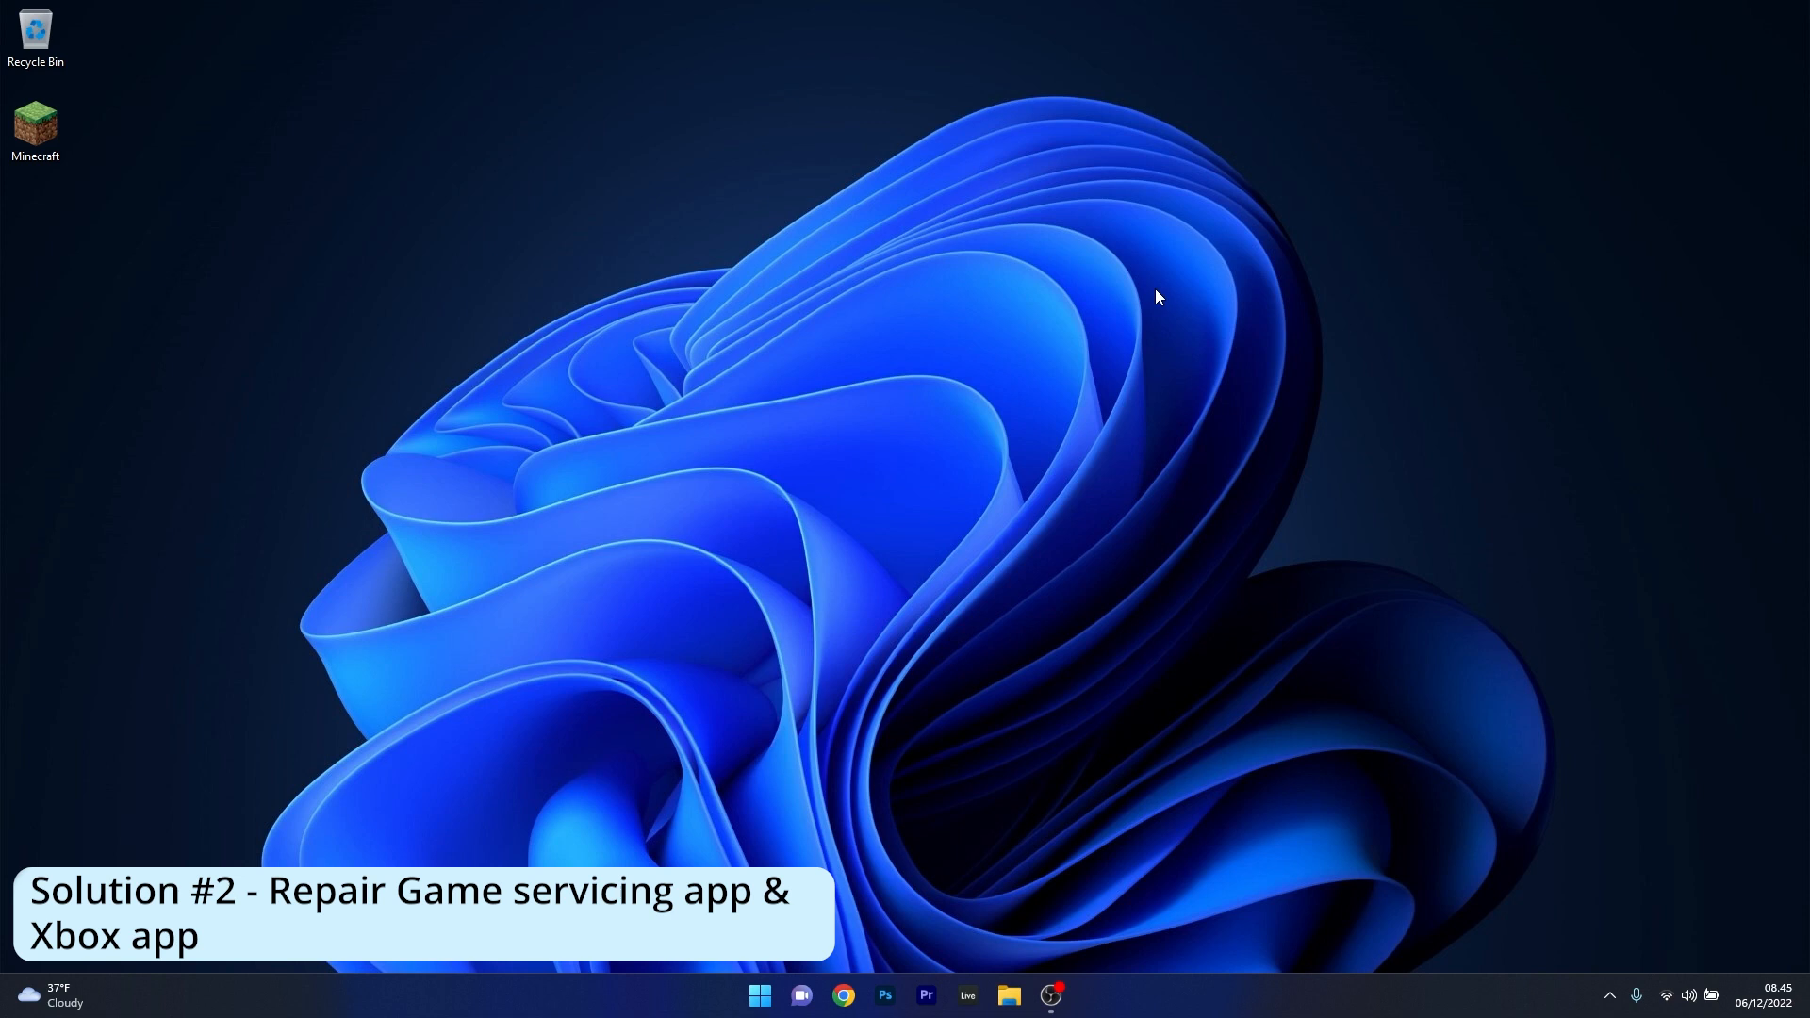
- Reopen Settings from Start and go to the Apps section
left_click(758, 993)
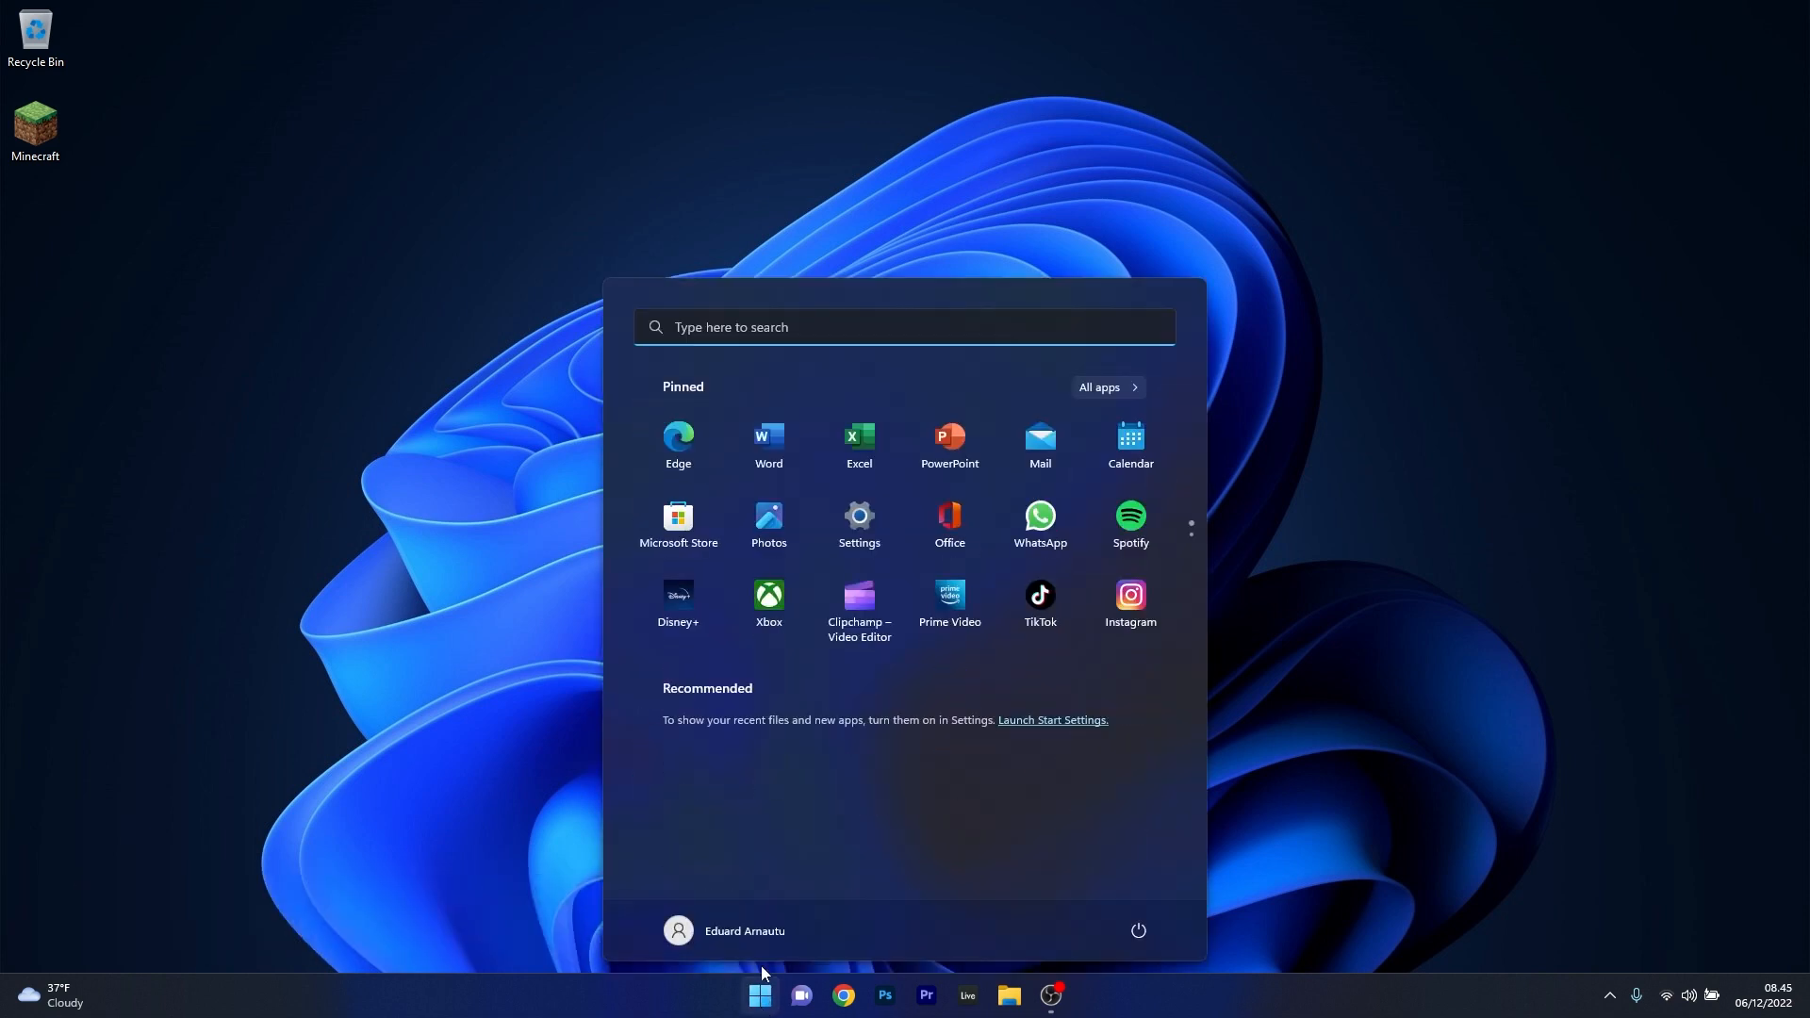
left_click(859, 523)
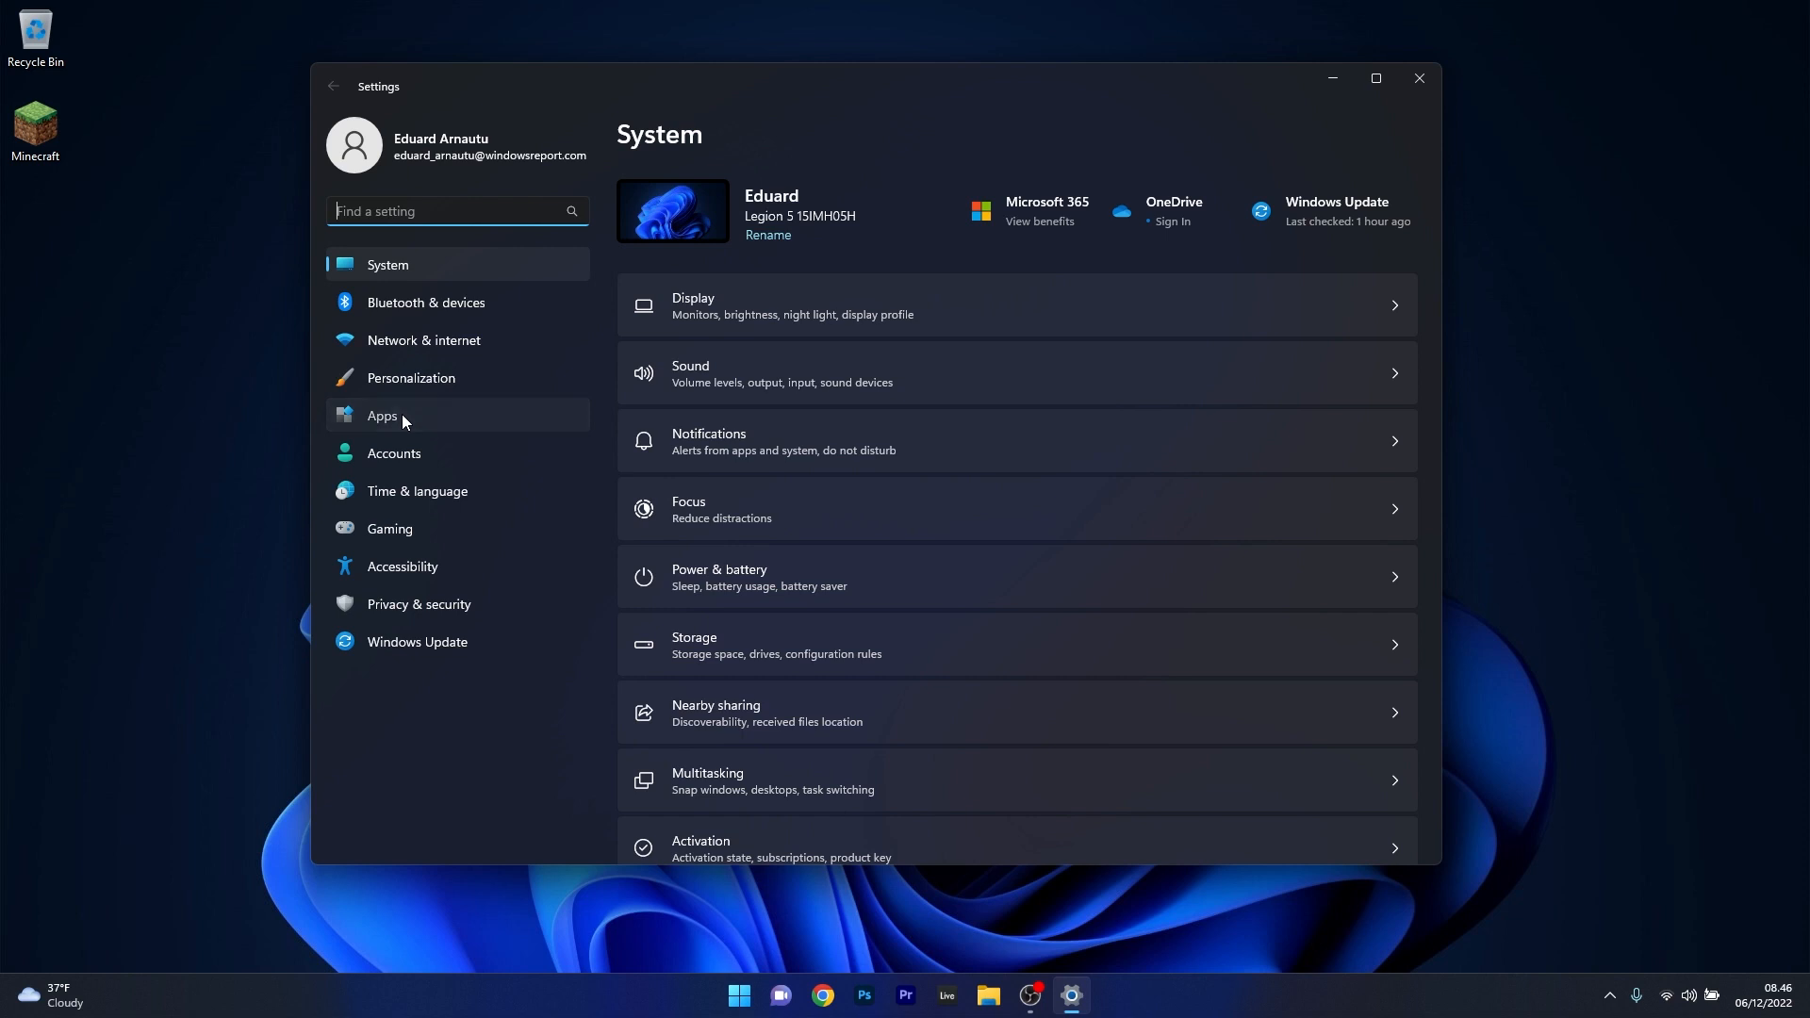
left_click(382, 416)
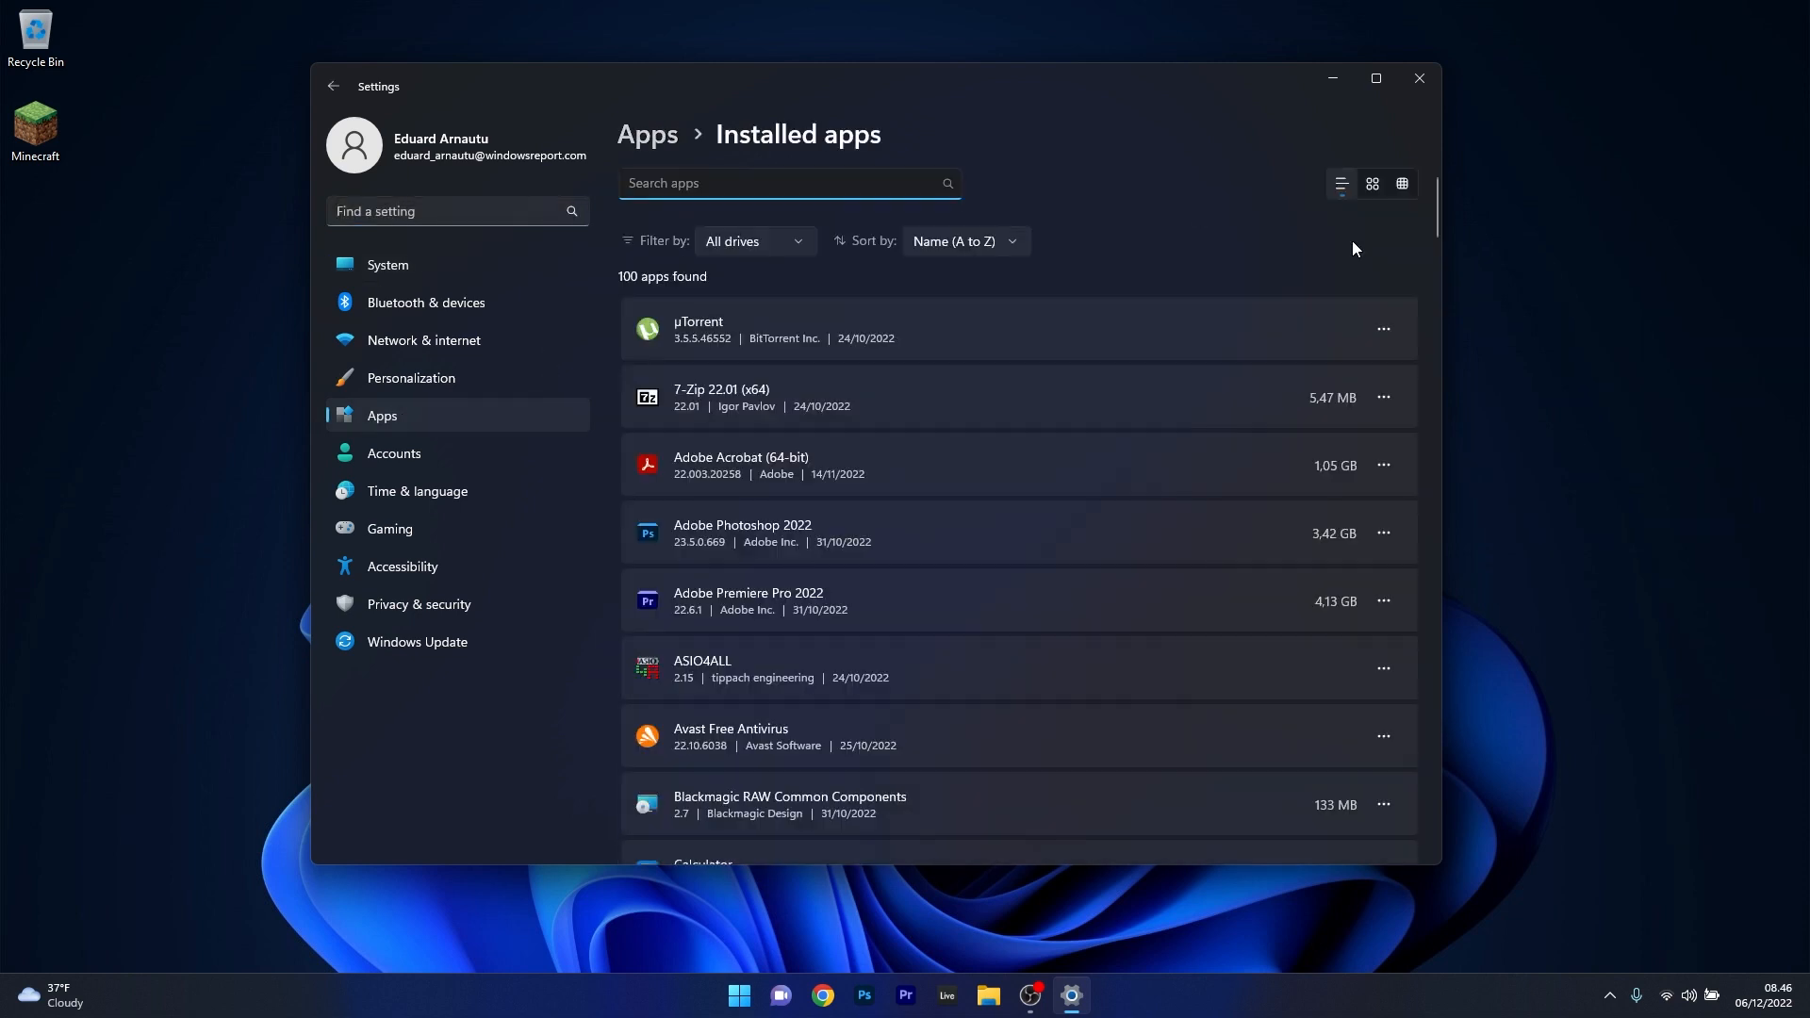
- Scroll to the Xbox app and show its actions menu
scroll("down", 3)
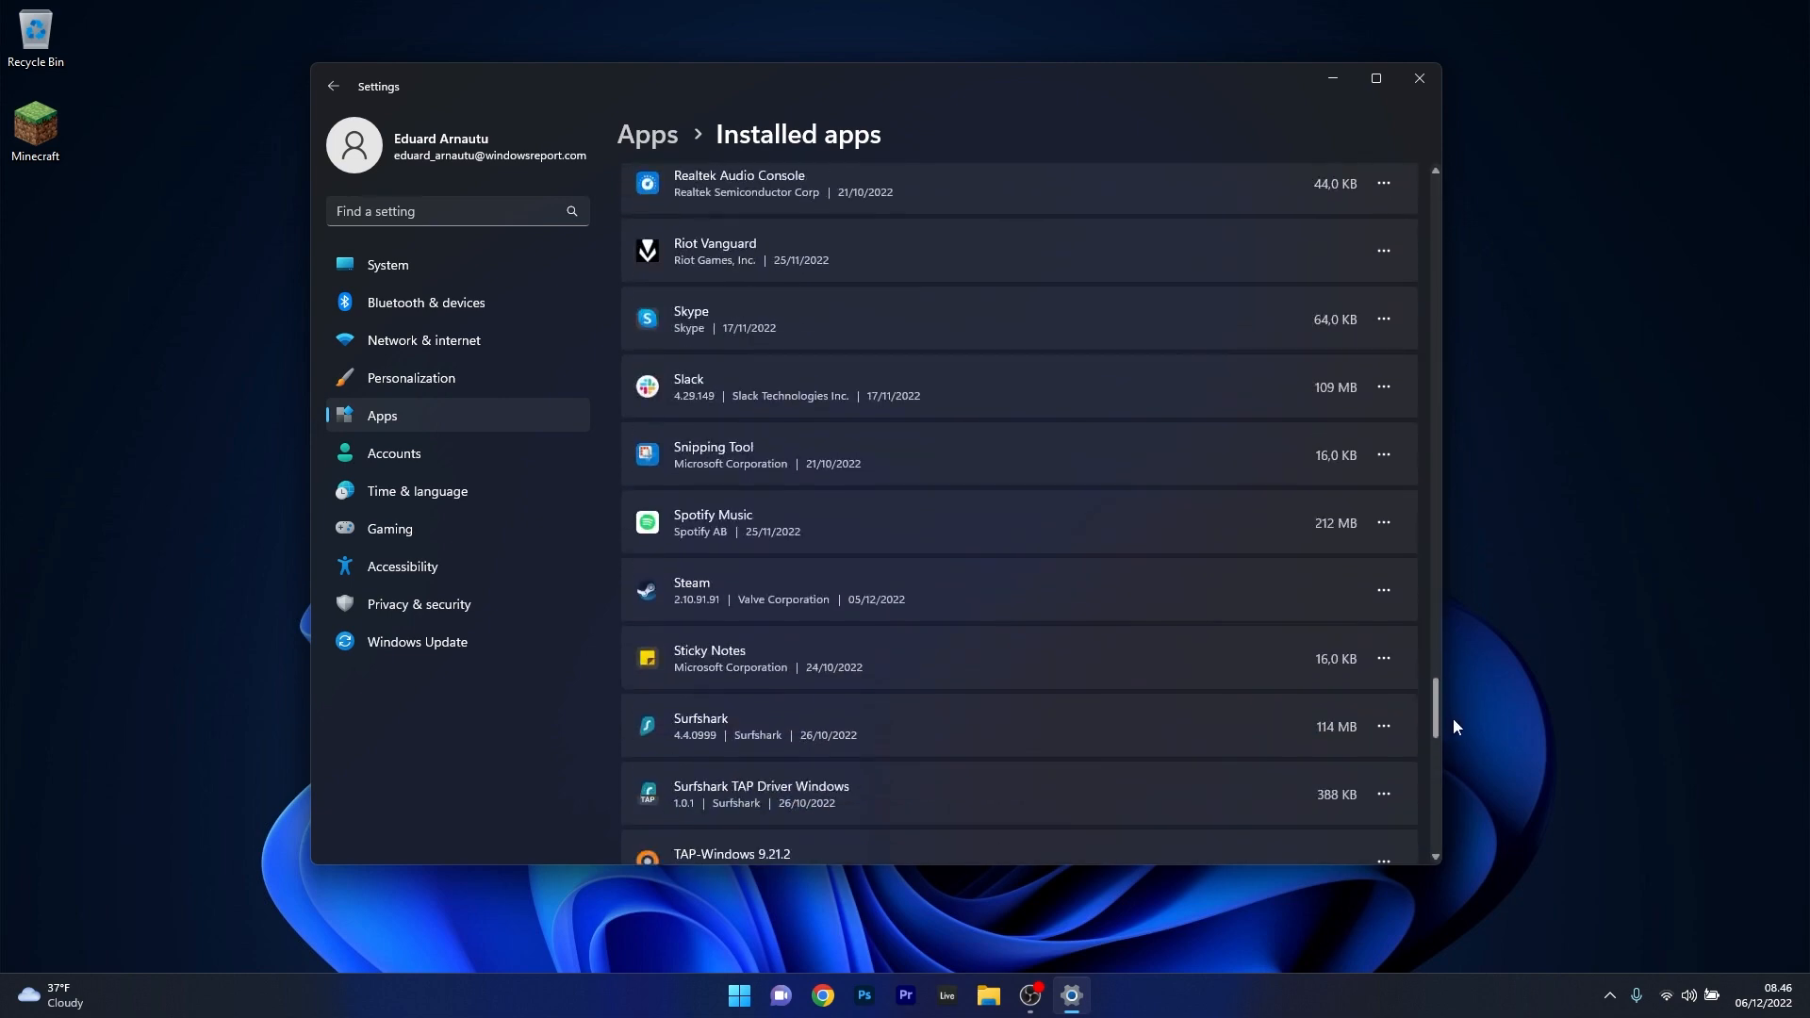
scroll("down", 3)
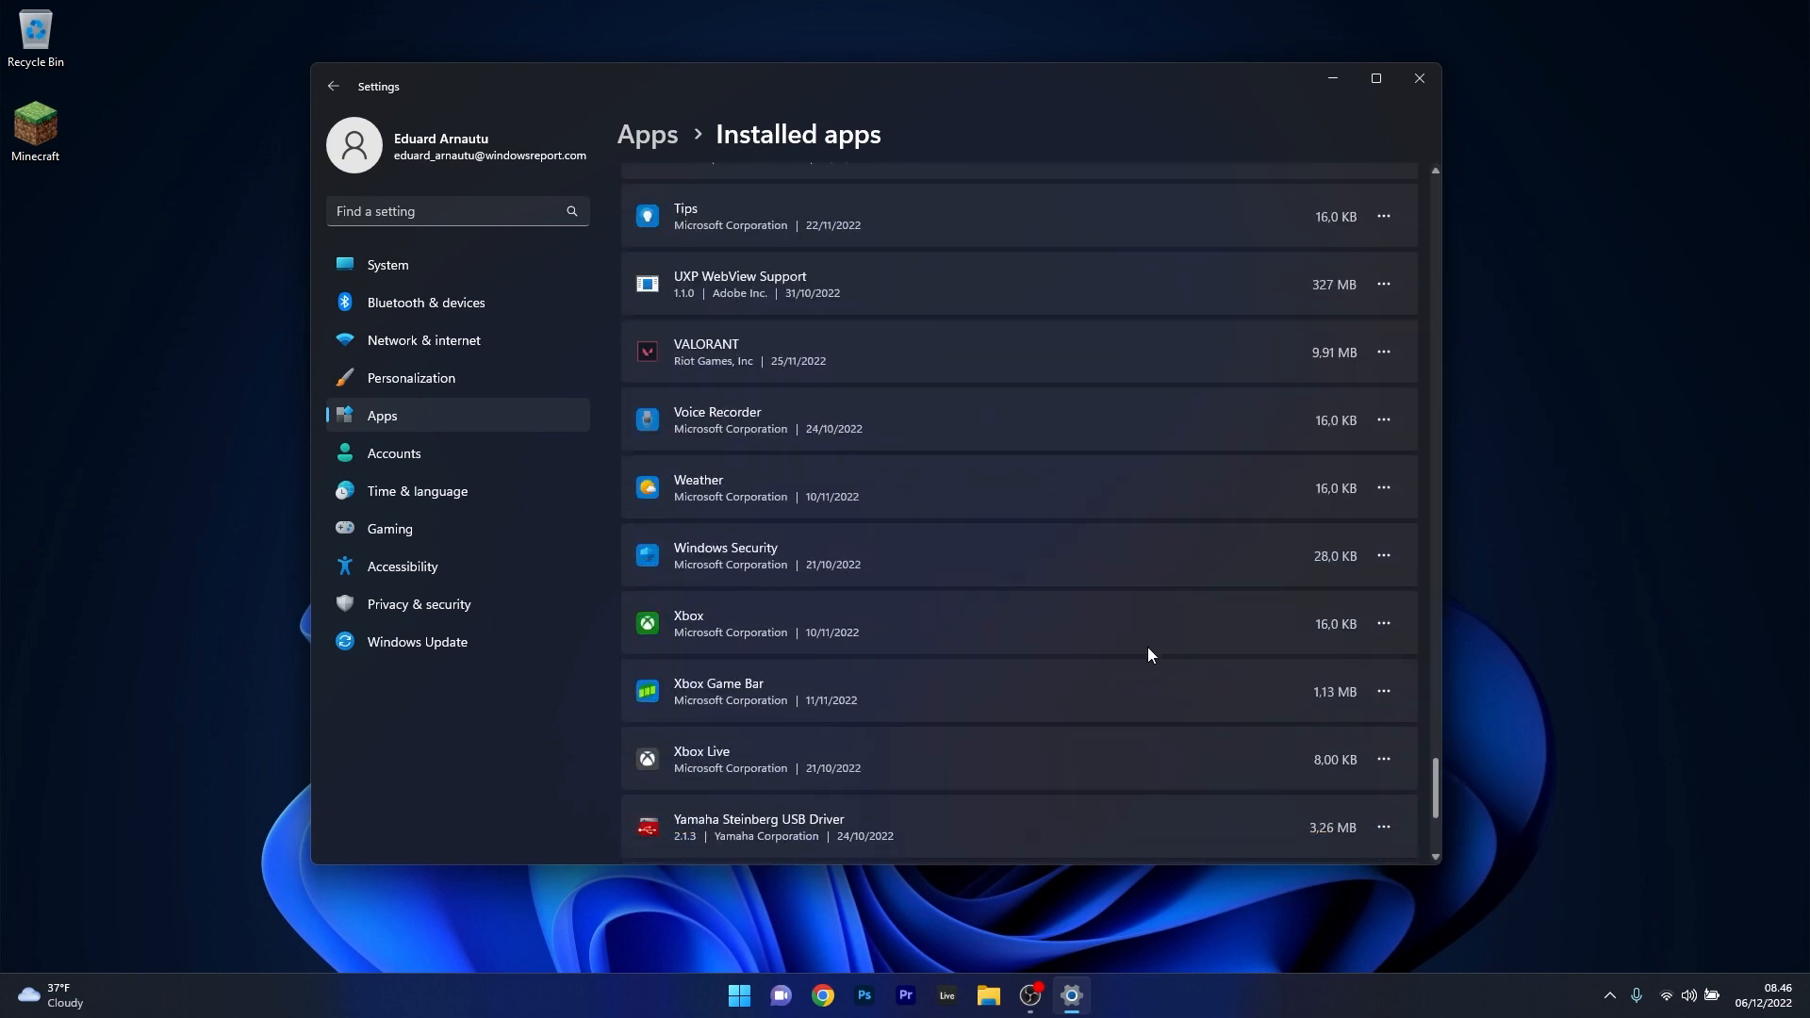
mouse_move(1382, 623)
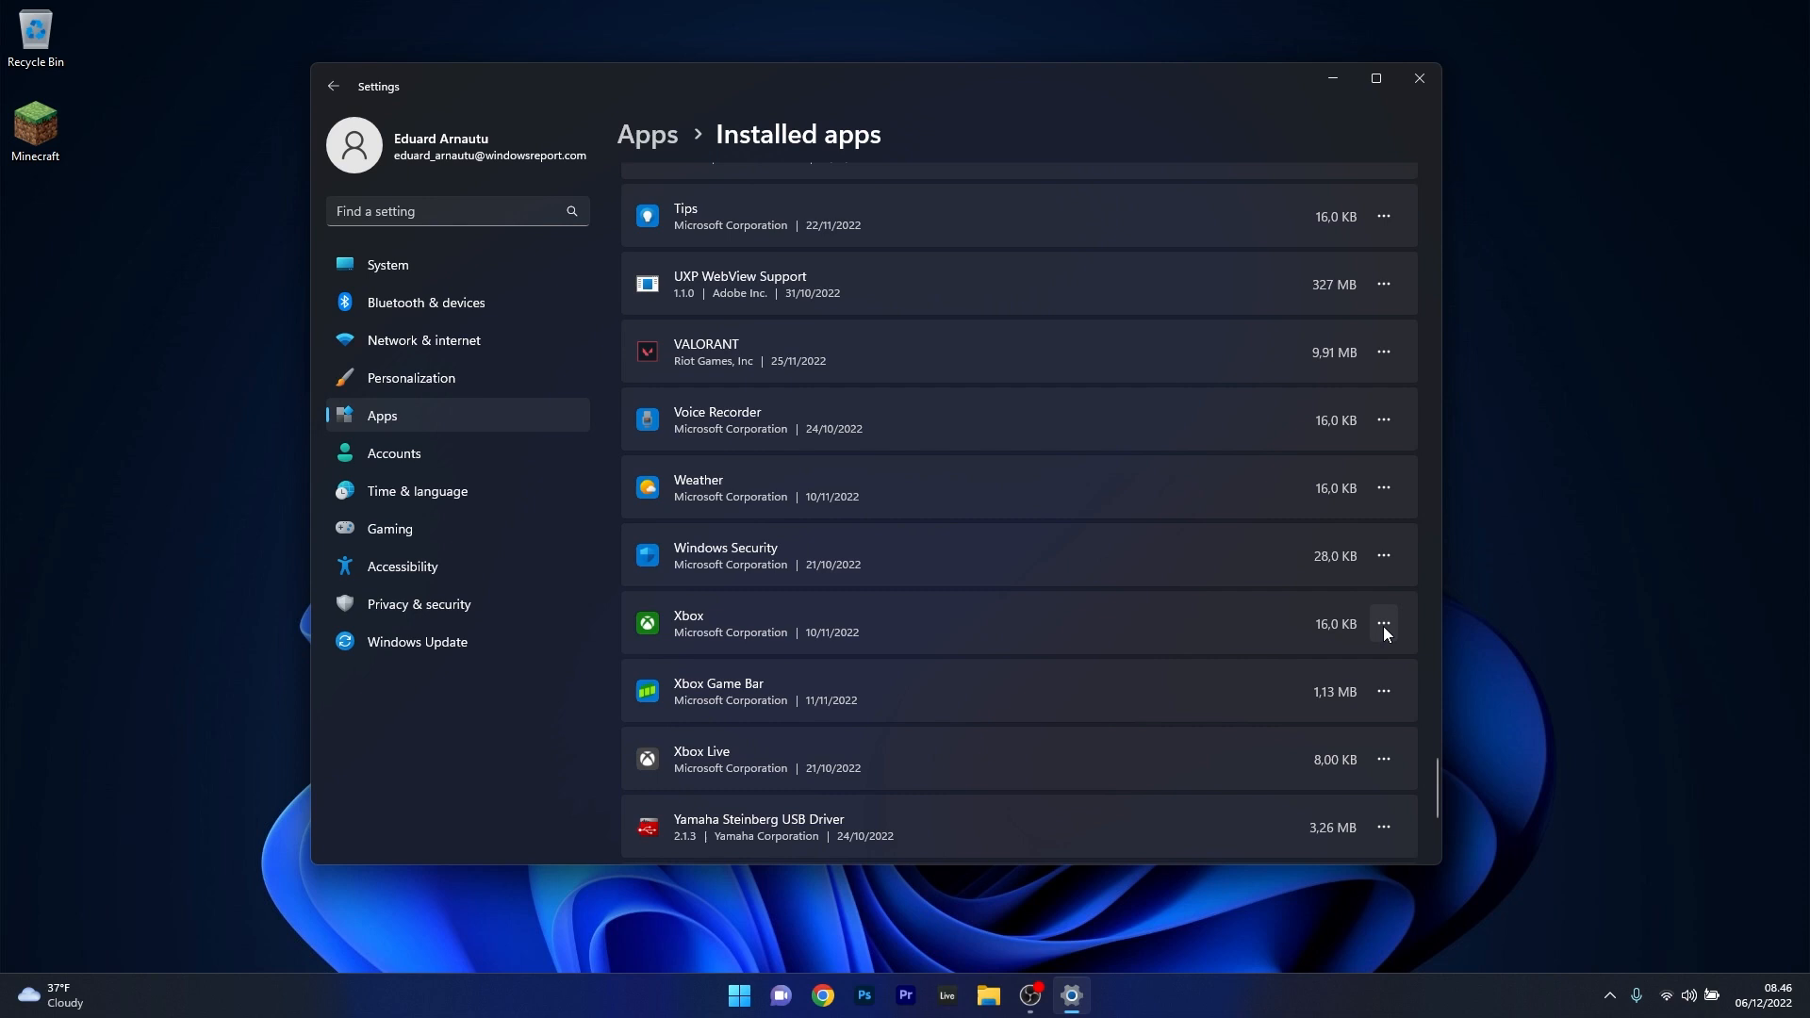
left_click(1382, 623)
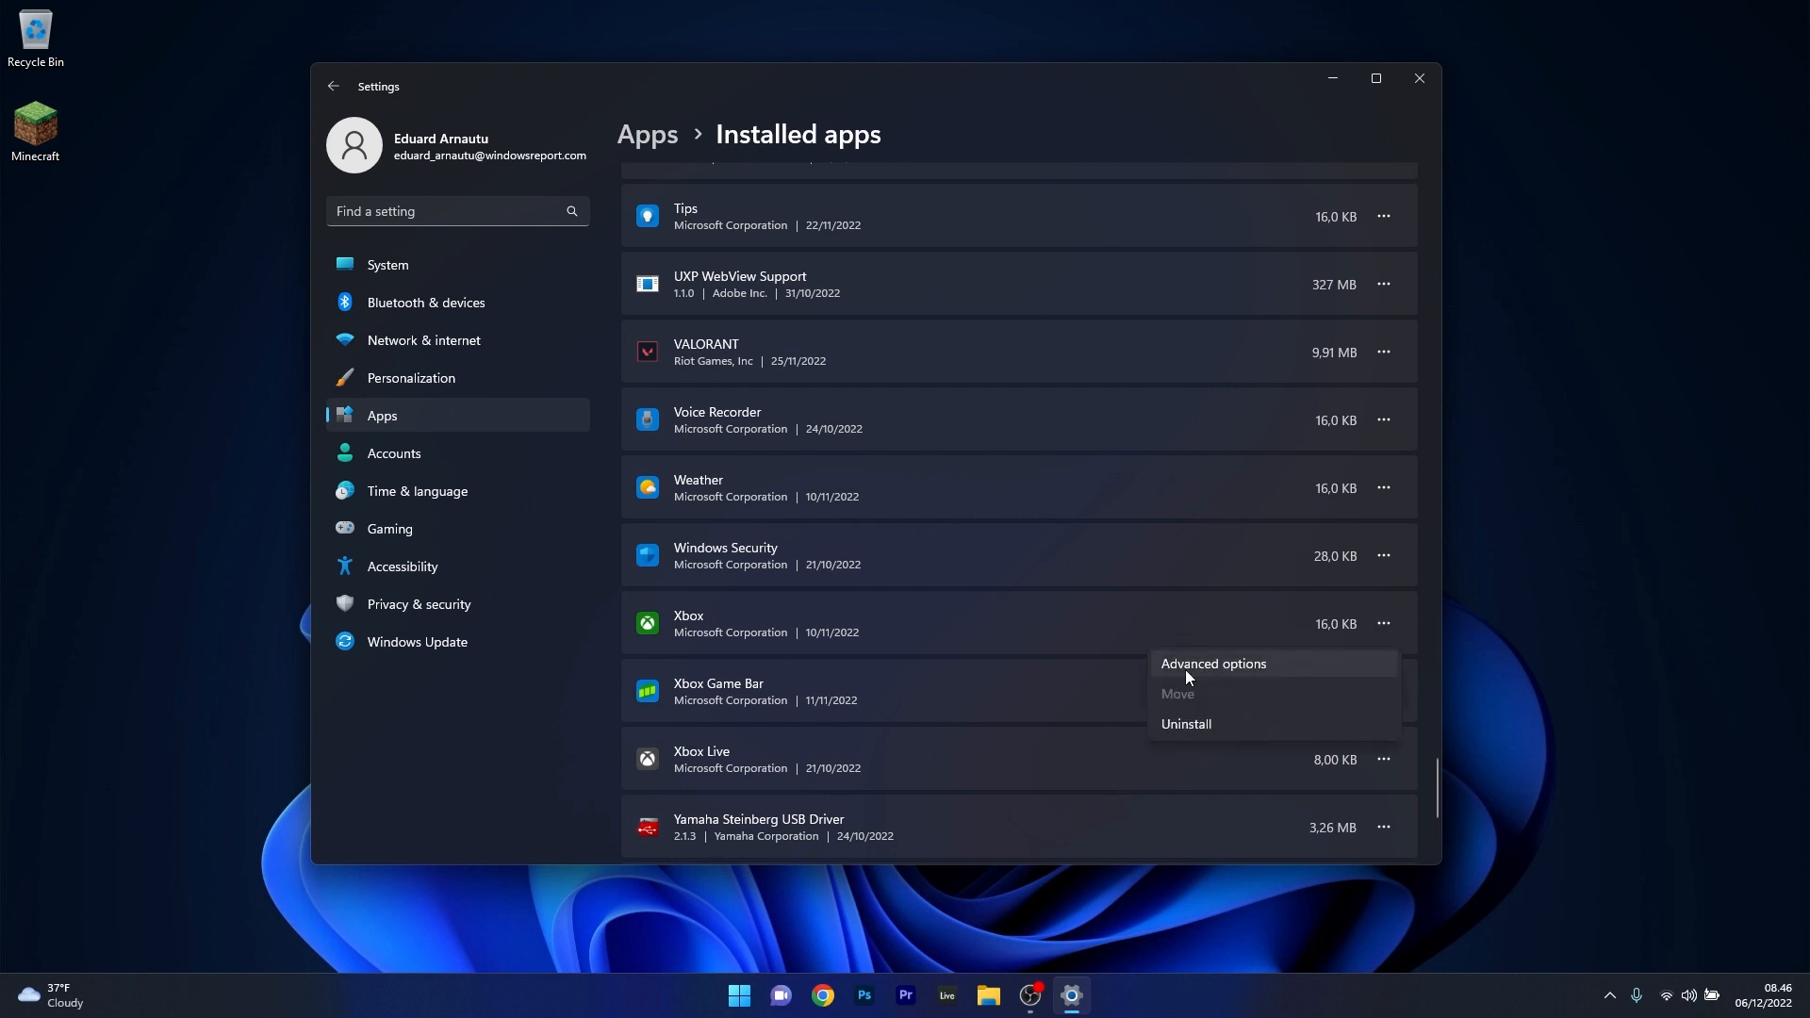
- Reset the Xbox app from its advanced options, then close Settings
left_click(1212, 663)
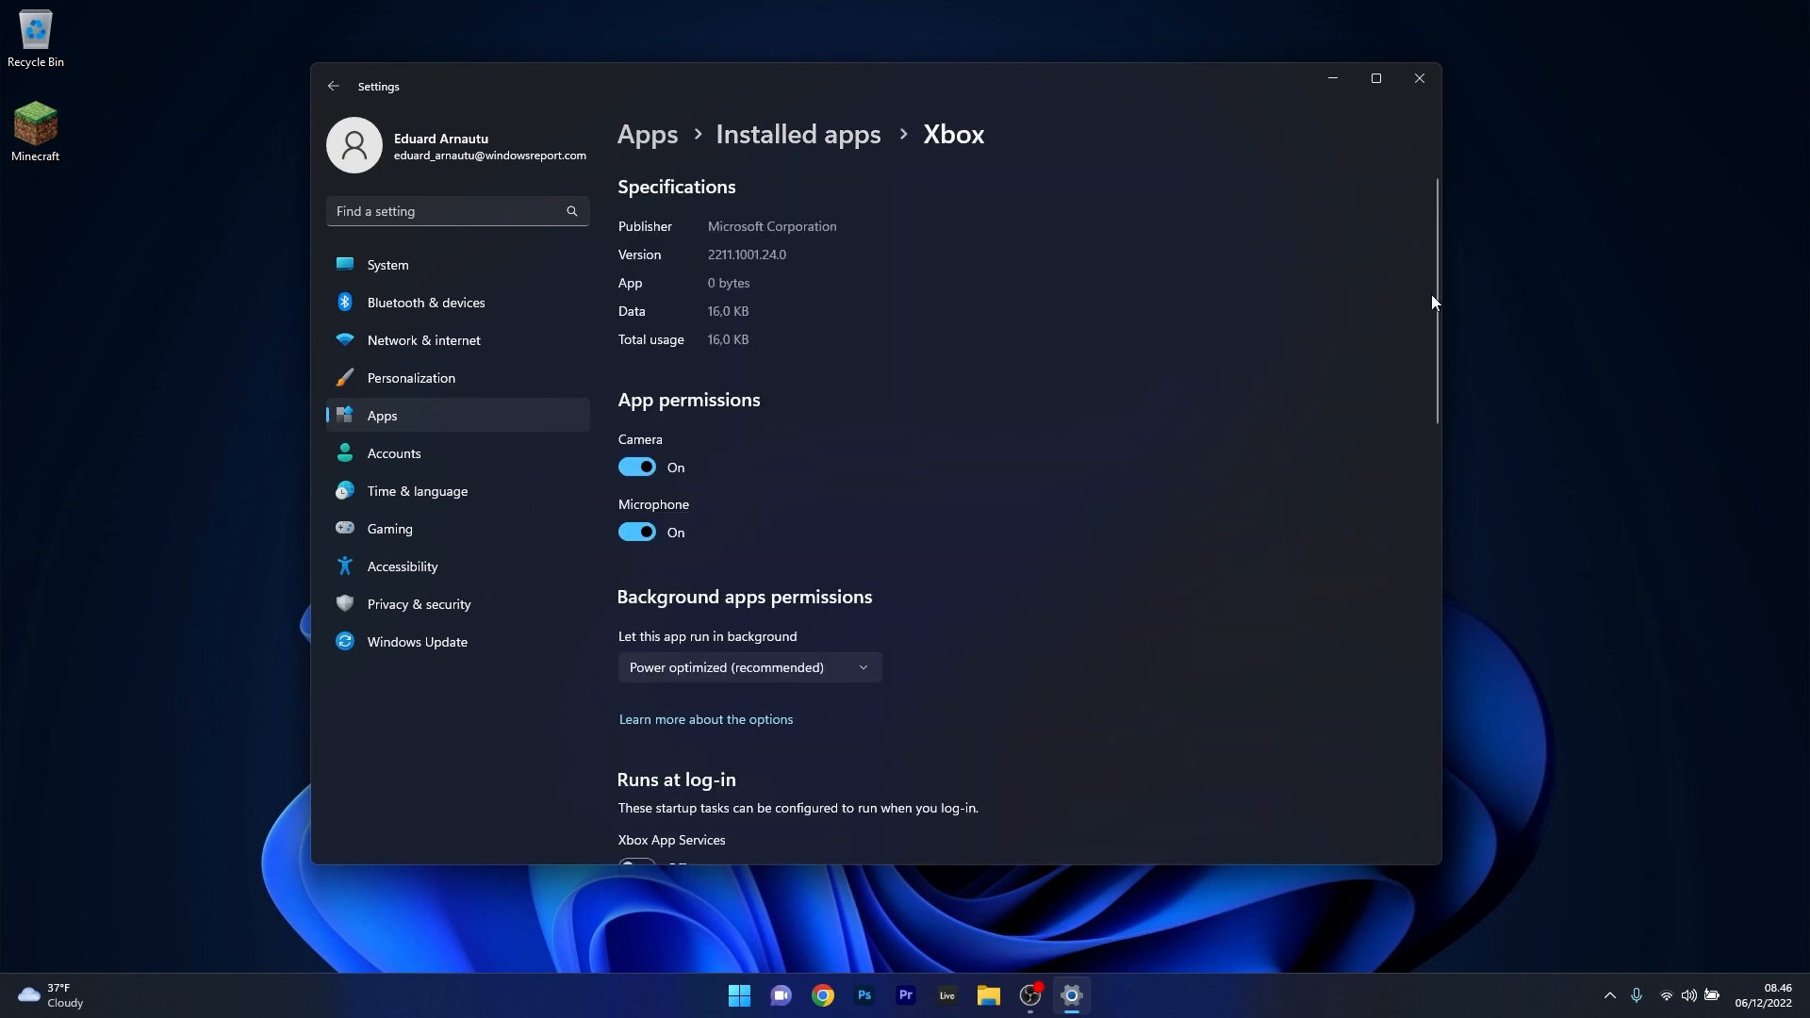
scroll("down", 3)
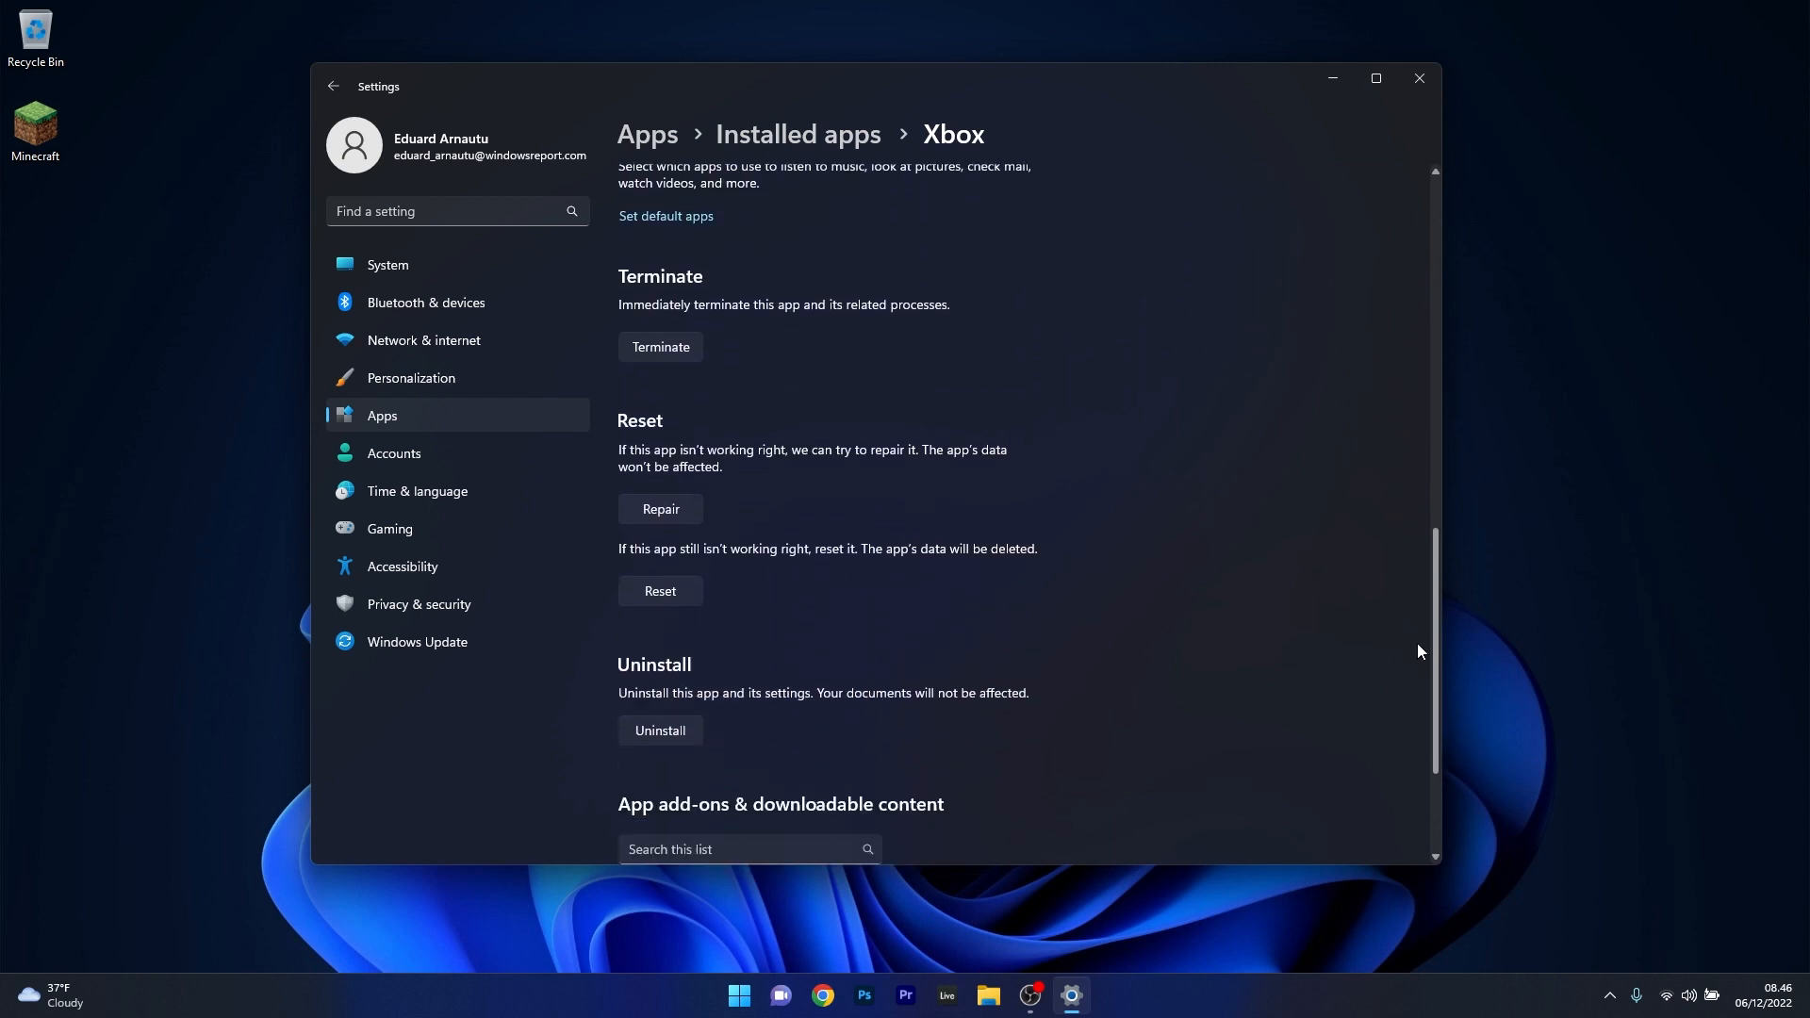
scroll("down", 3)
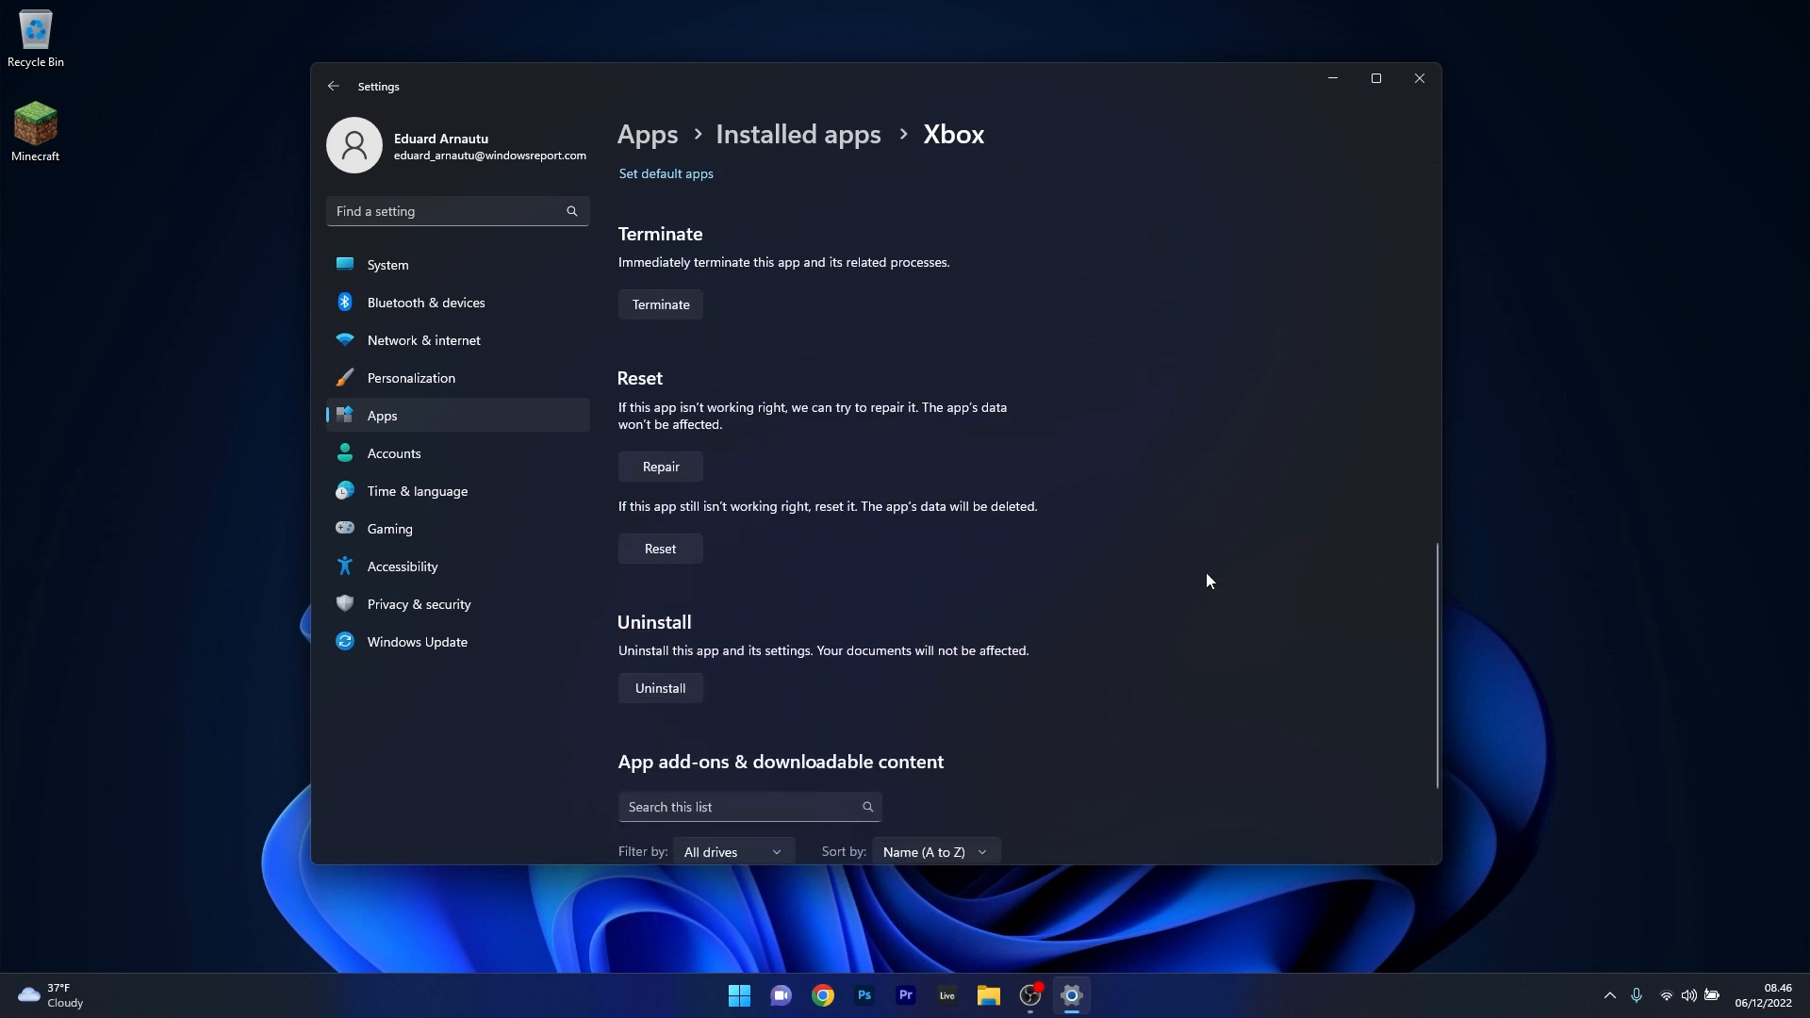
mouse_move(644, 475)
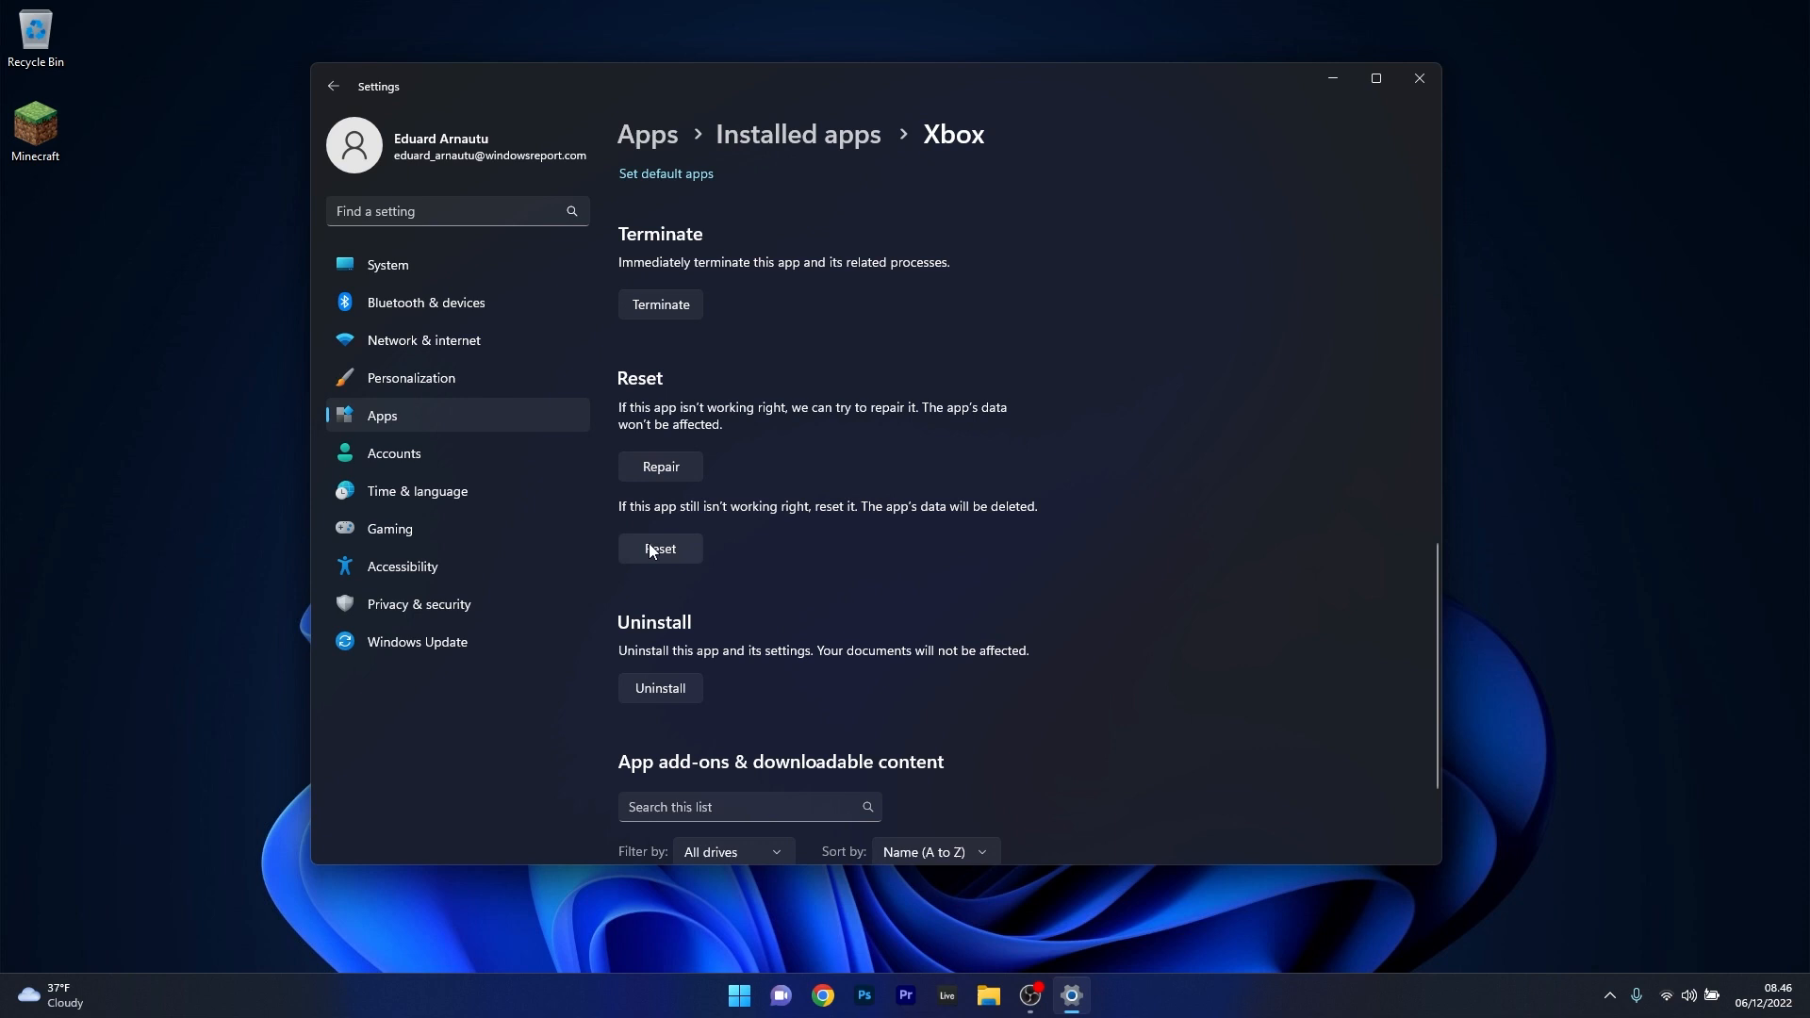
mouse_move(661, 555)
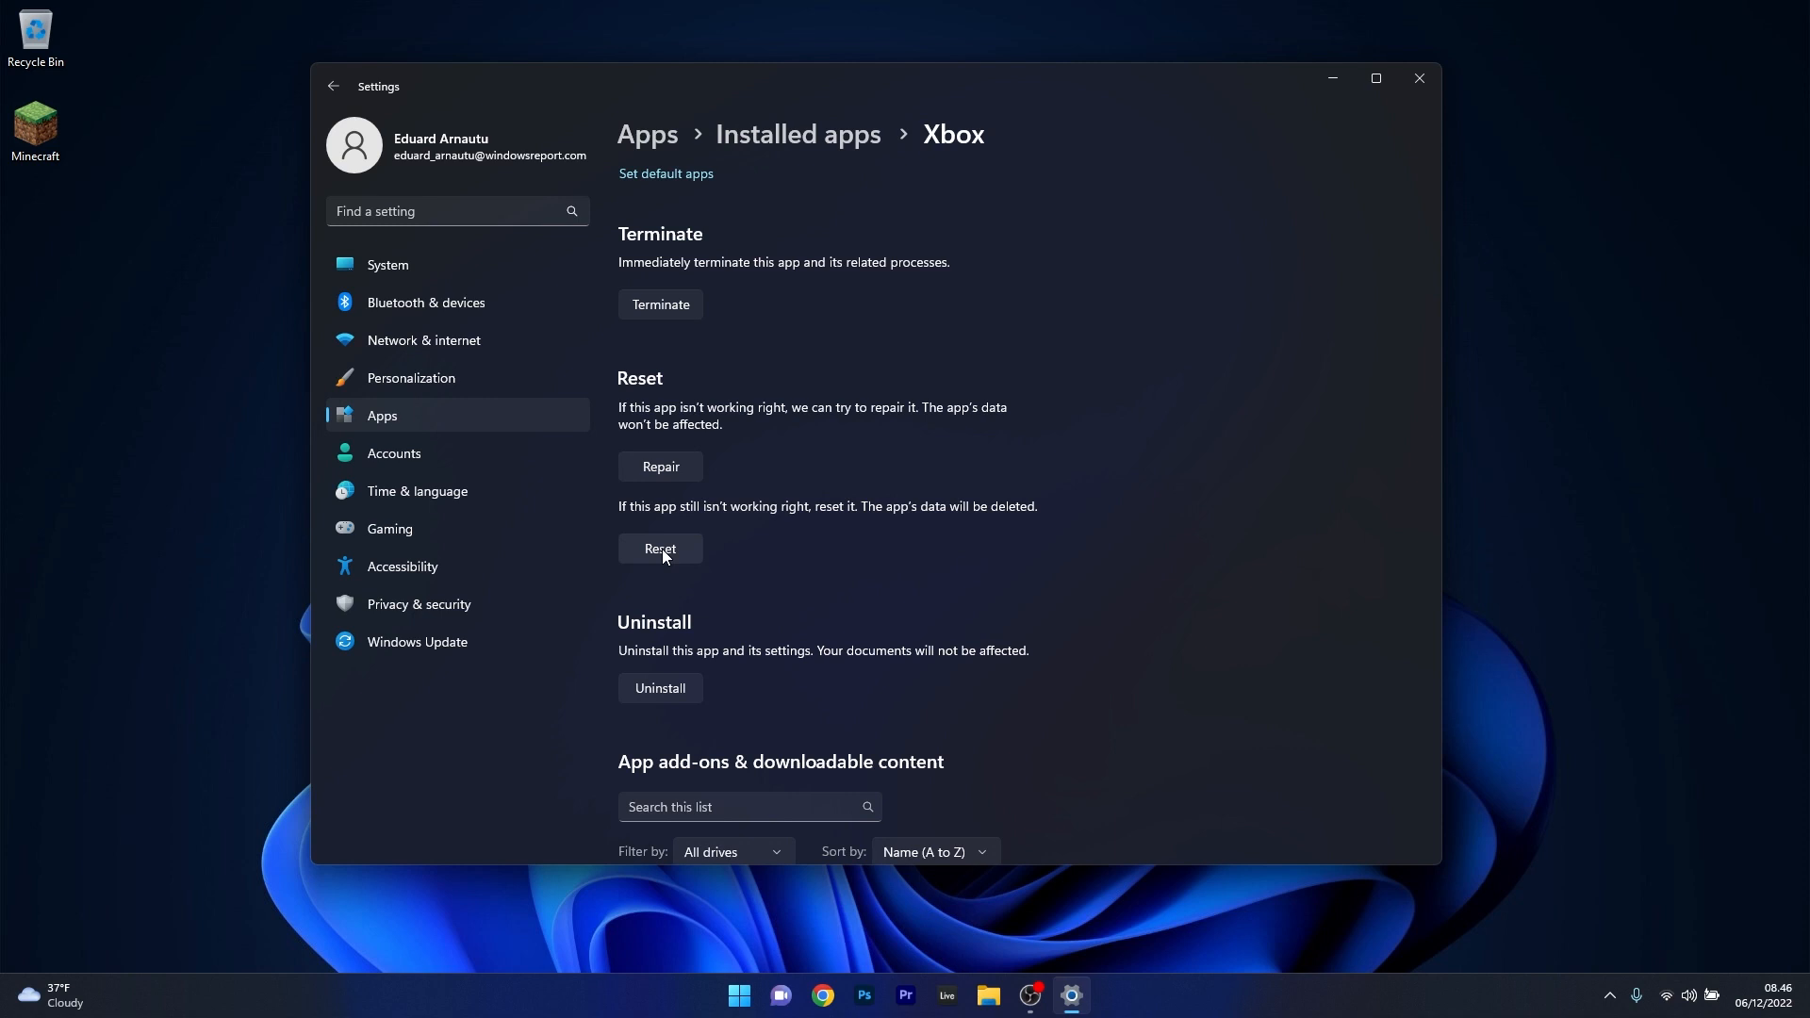
mouse_move(1419, 78)
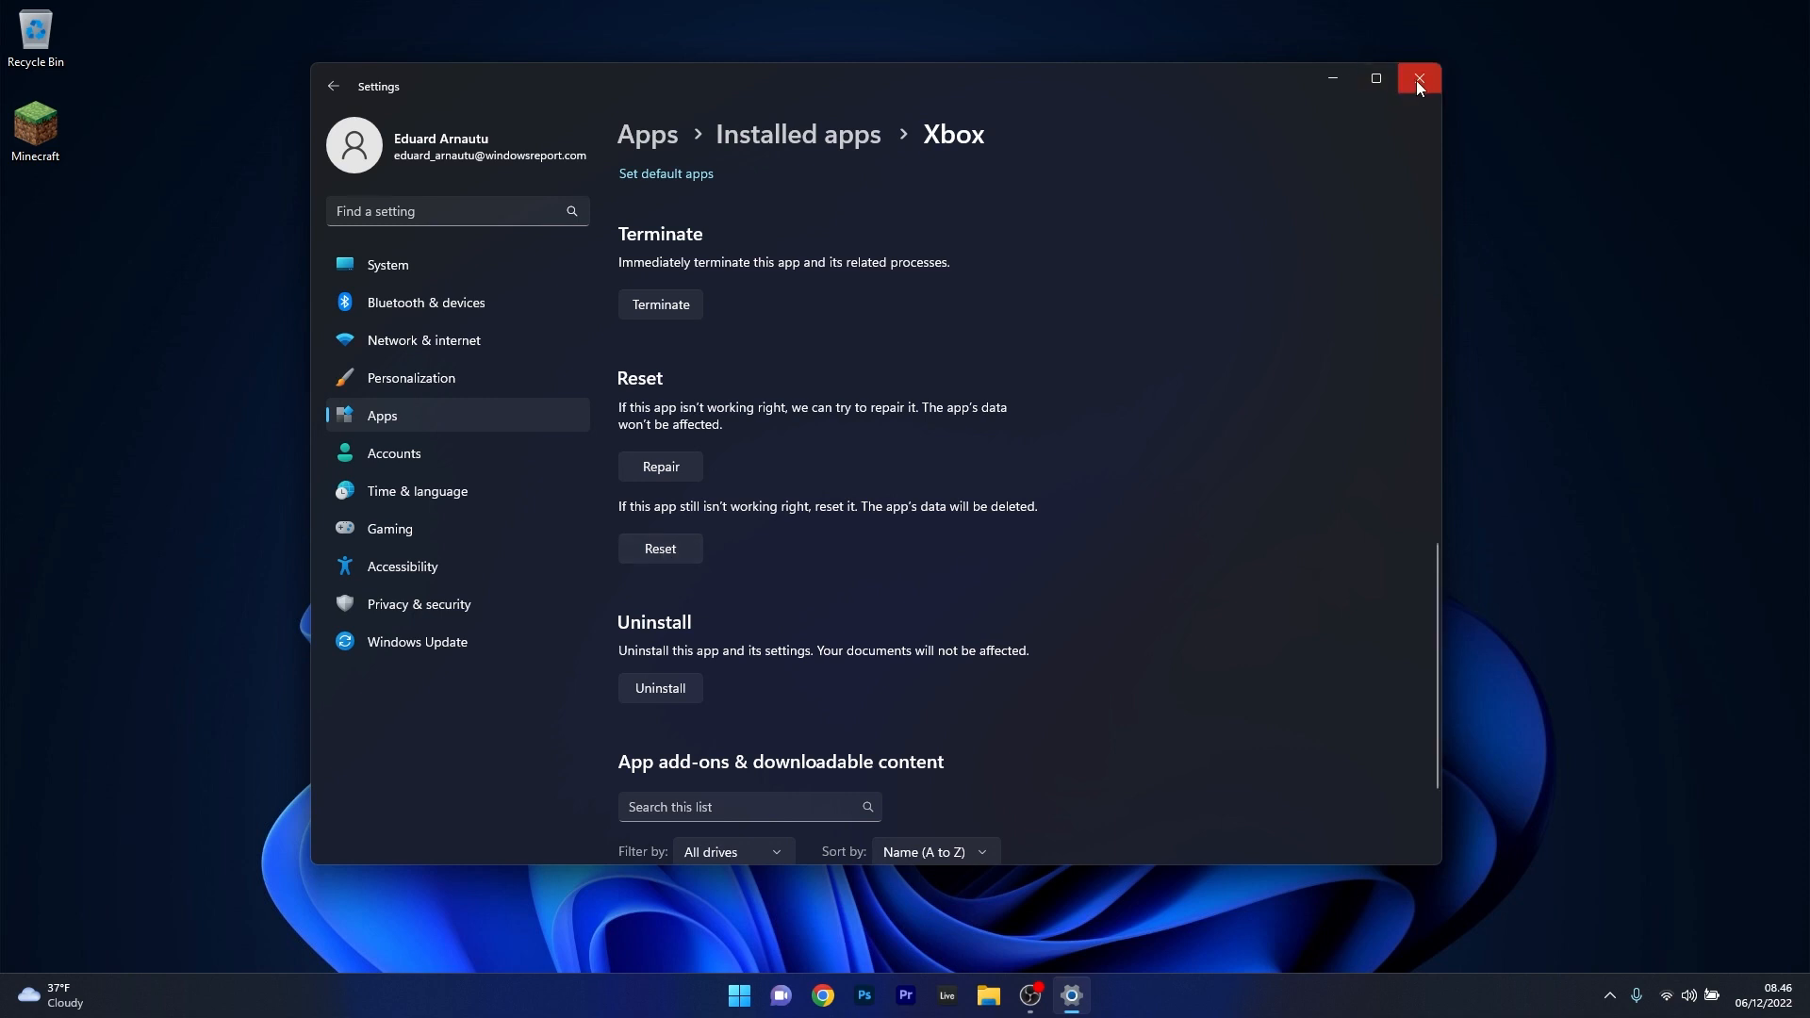
left_click(1419, 78)
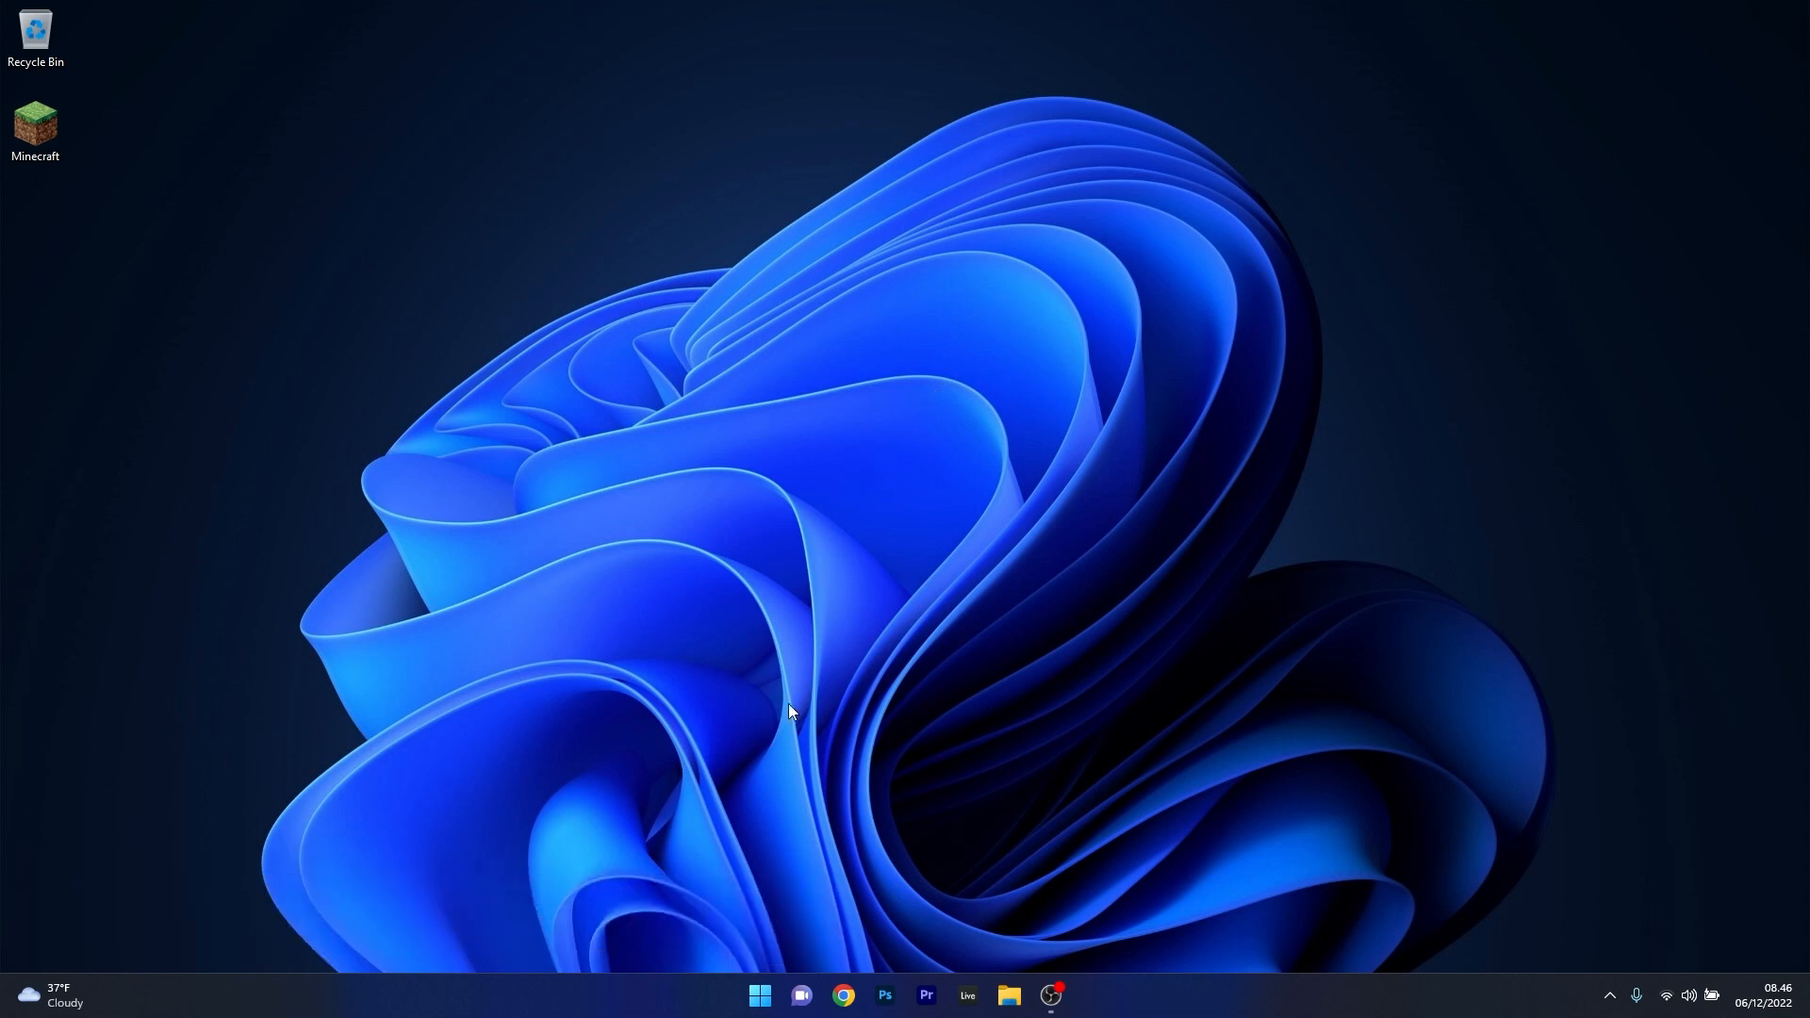
- In admin PowerShell, run get-appxpackage Microsoft.GamingServices | remove-Appxpackage -allusers, then close it
right_click(760, 996)
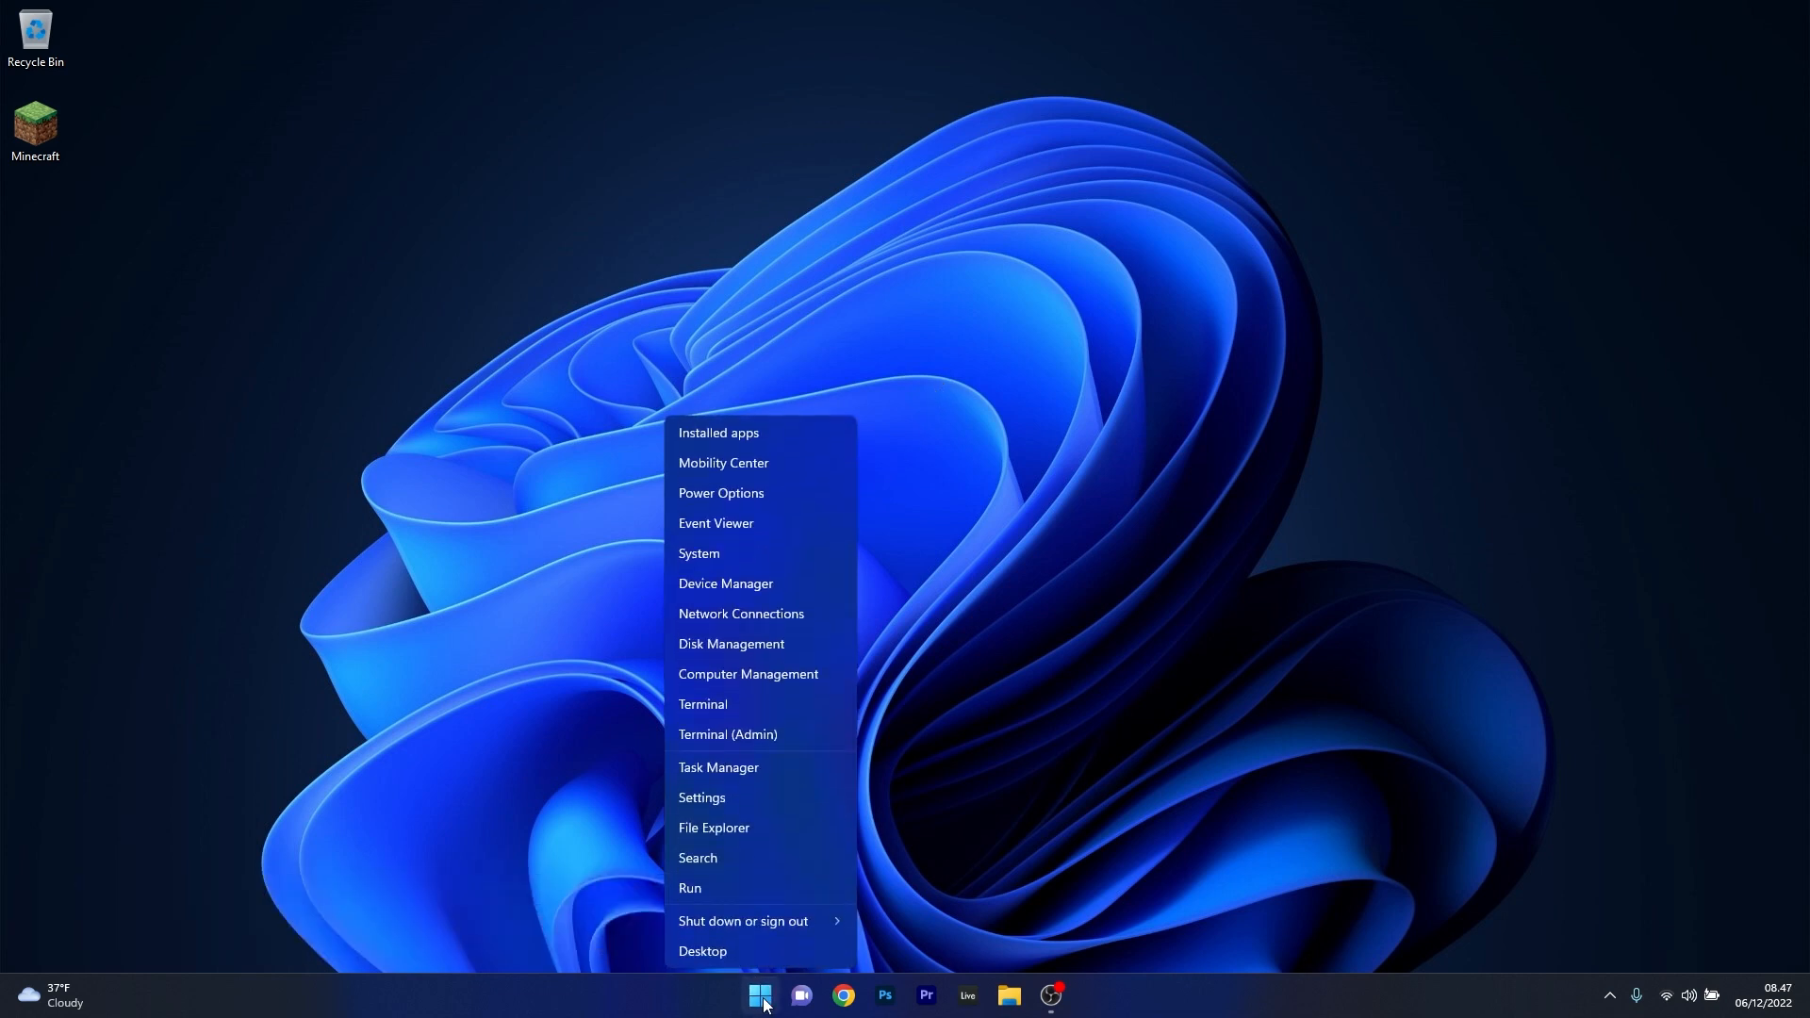
left_click(760, 996)
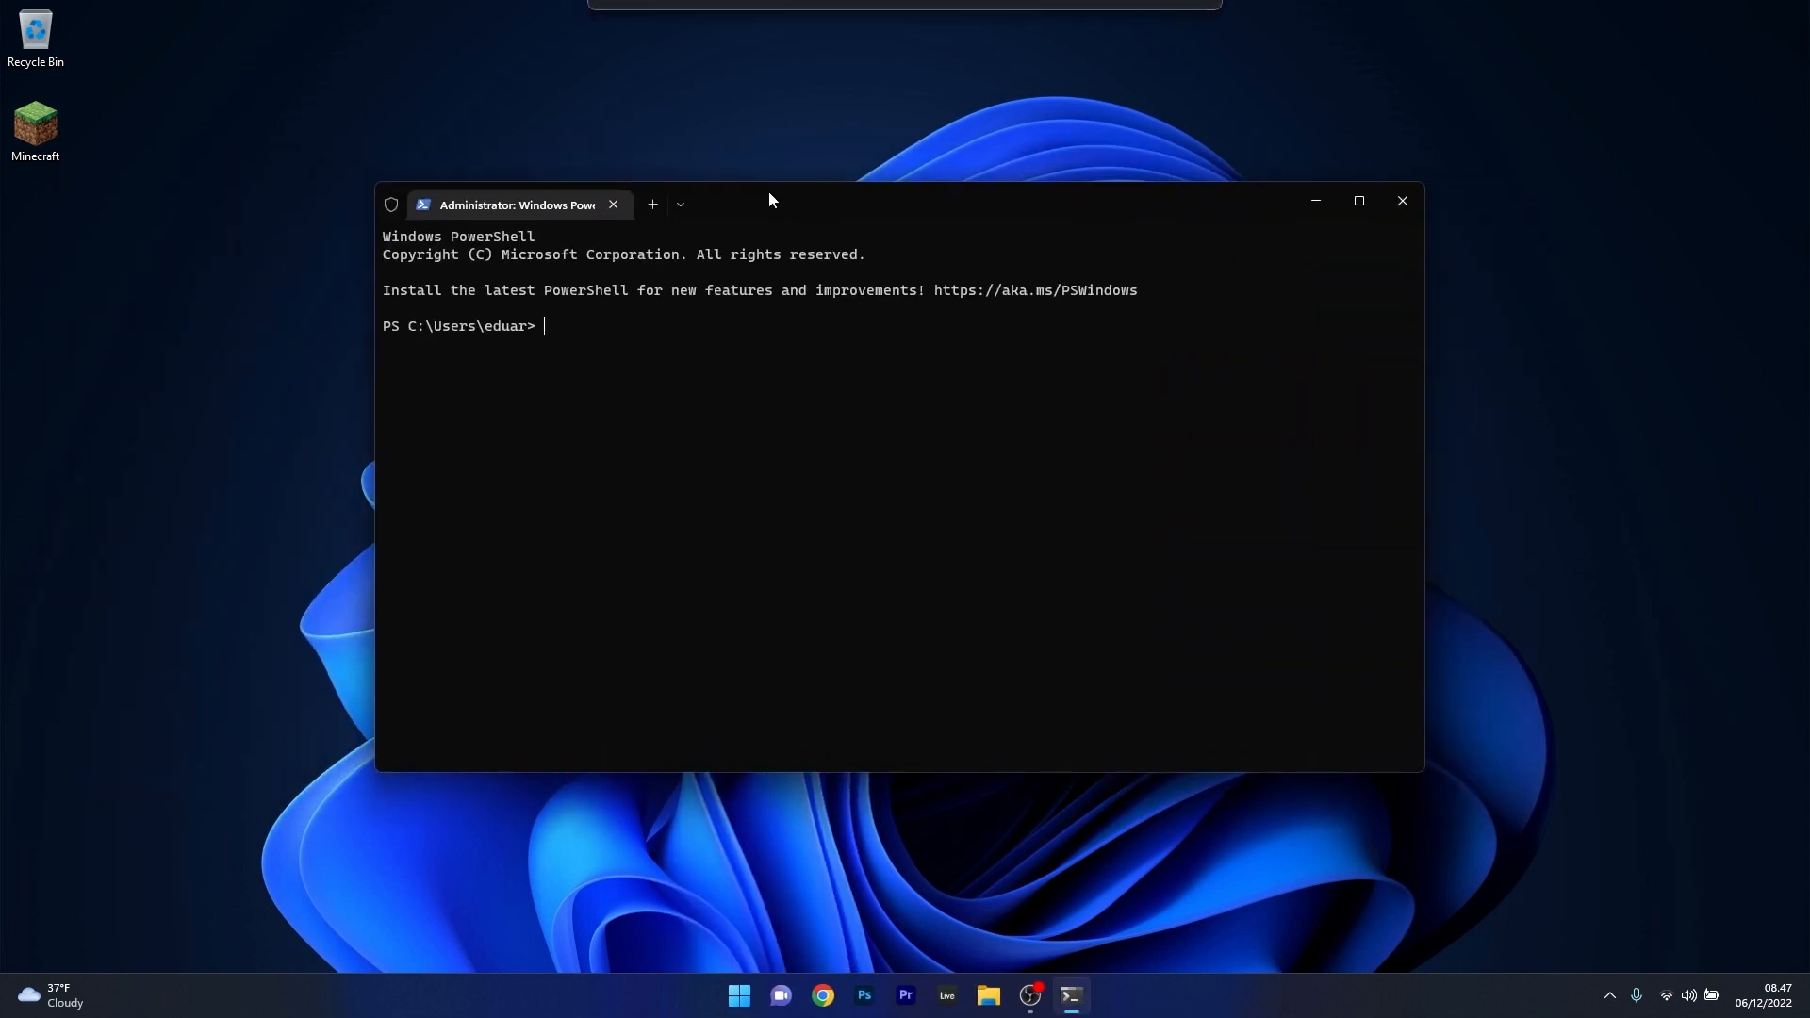
type("get-appxpackage Microsoft.GamingServices | remove-Appxpackage -allusers")
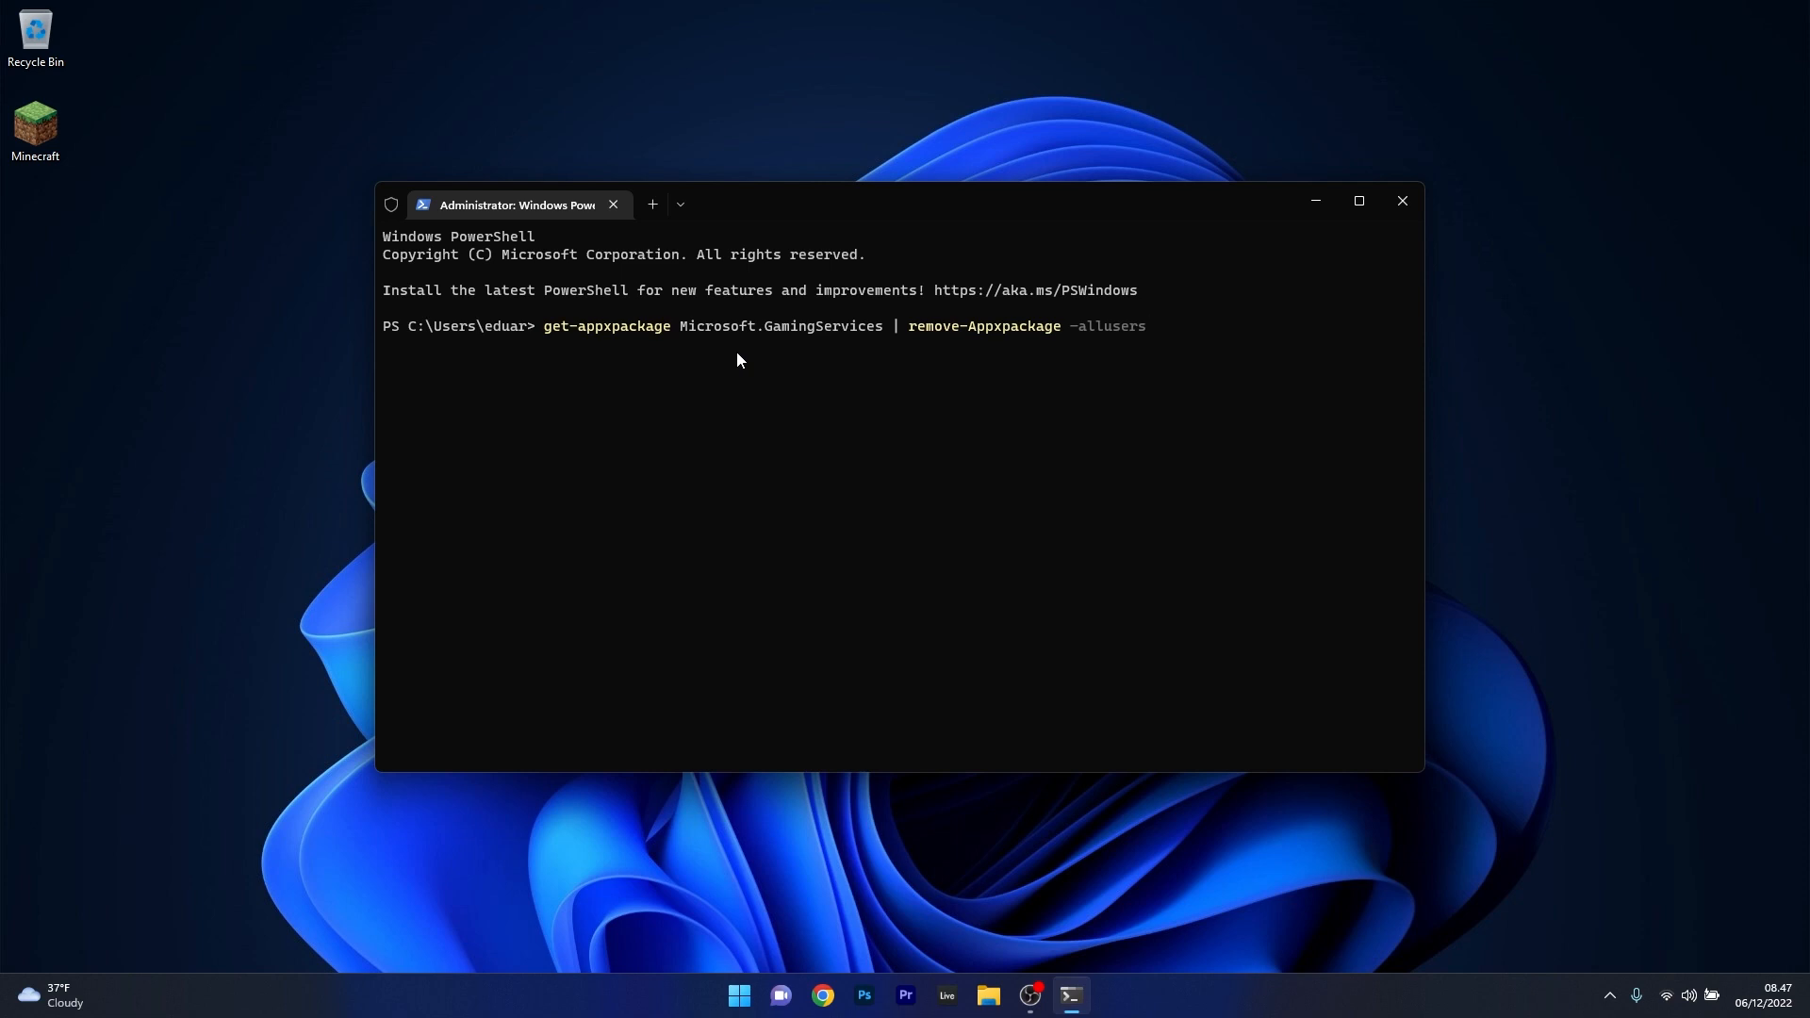
mouse_move(1285, 268)
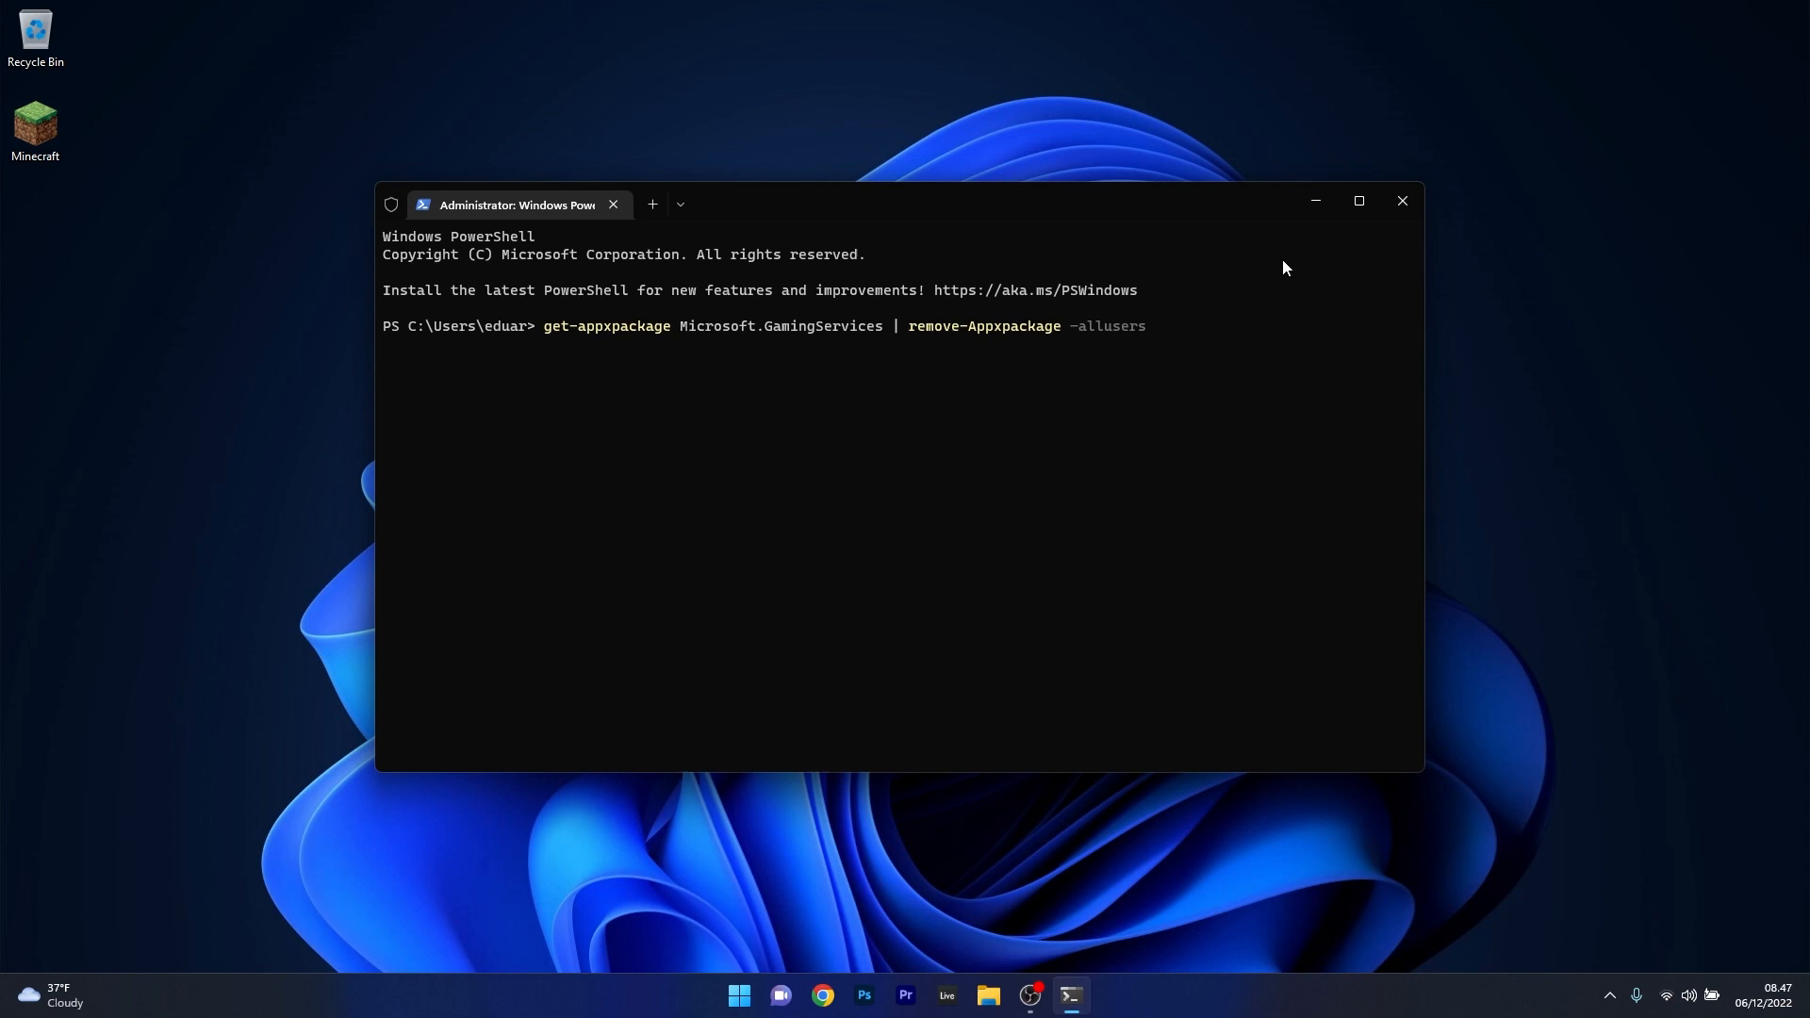
left_click(1402, 201)
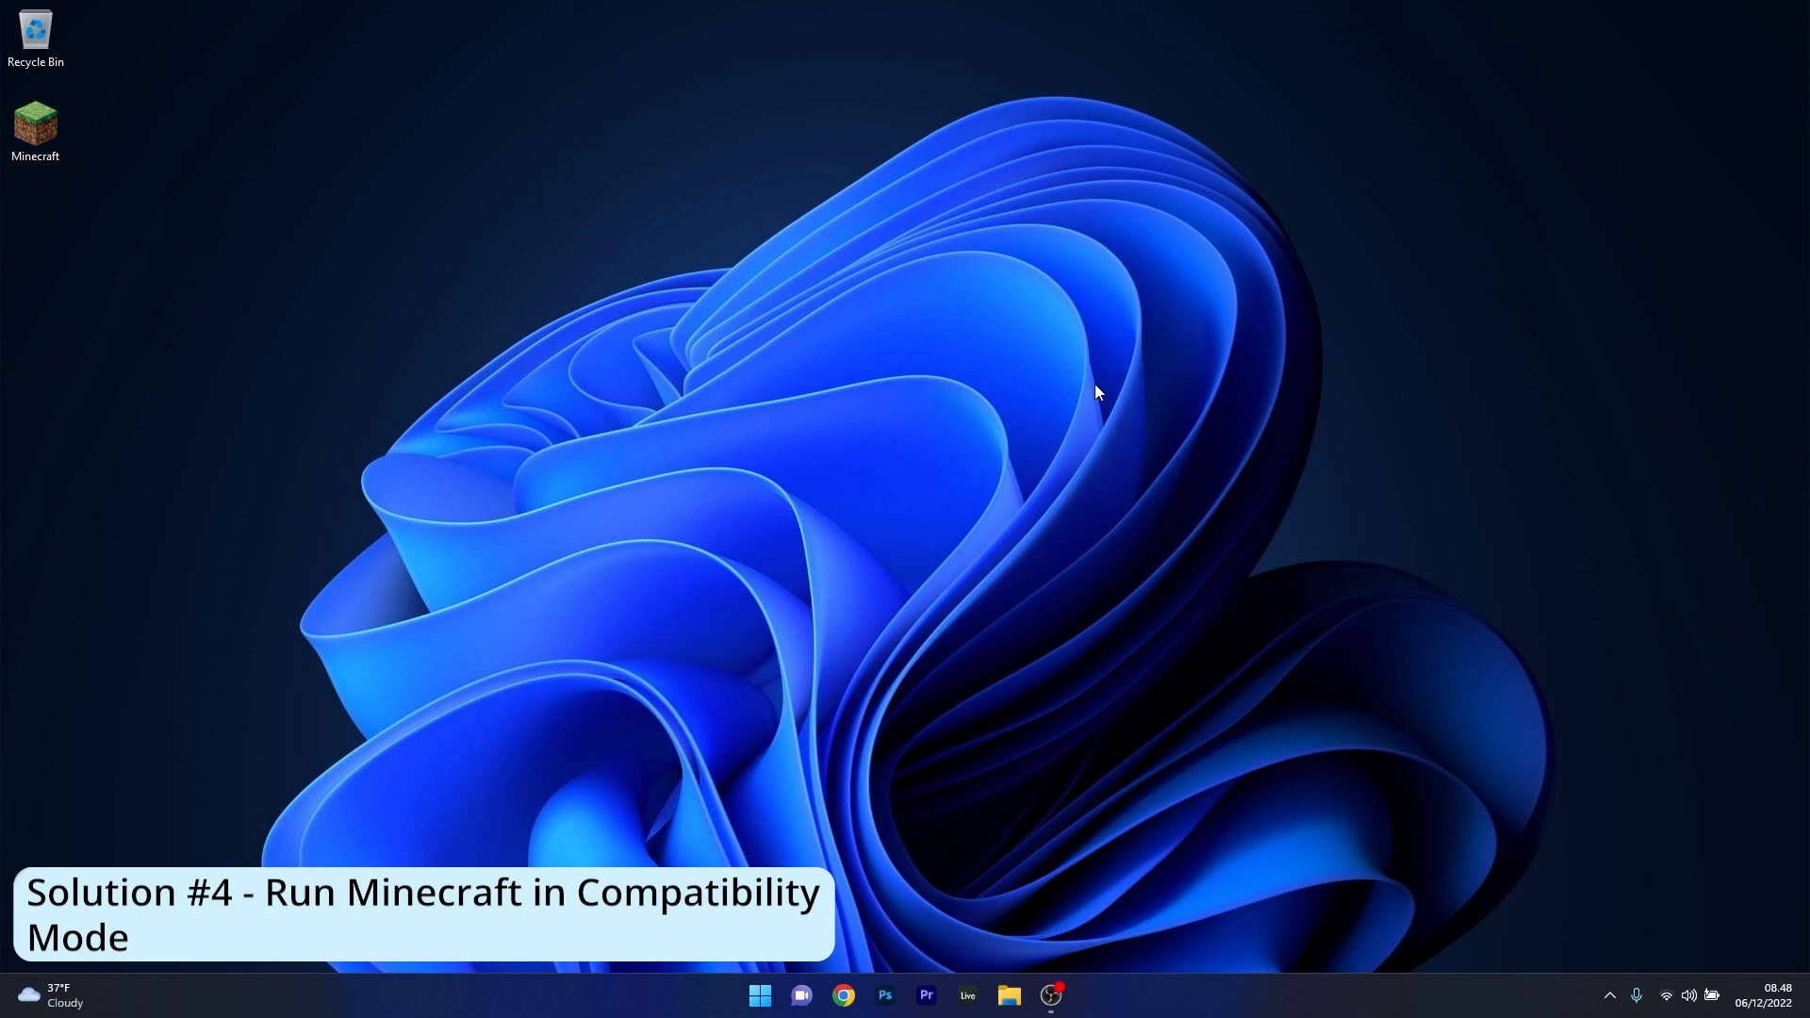
mouse_move(955, 377)
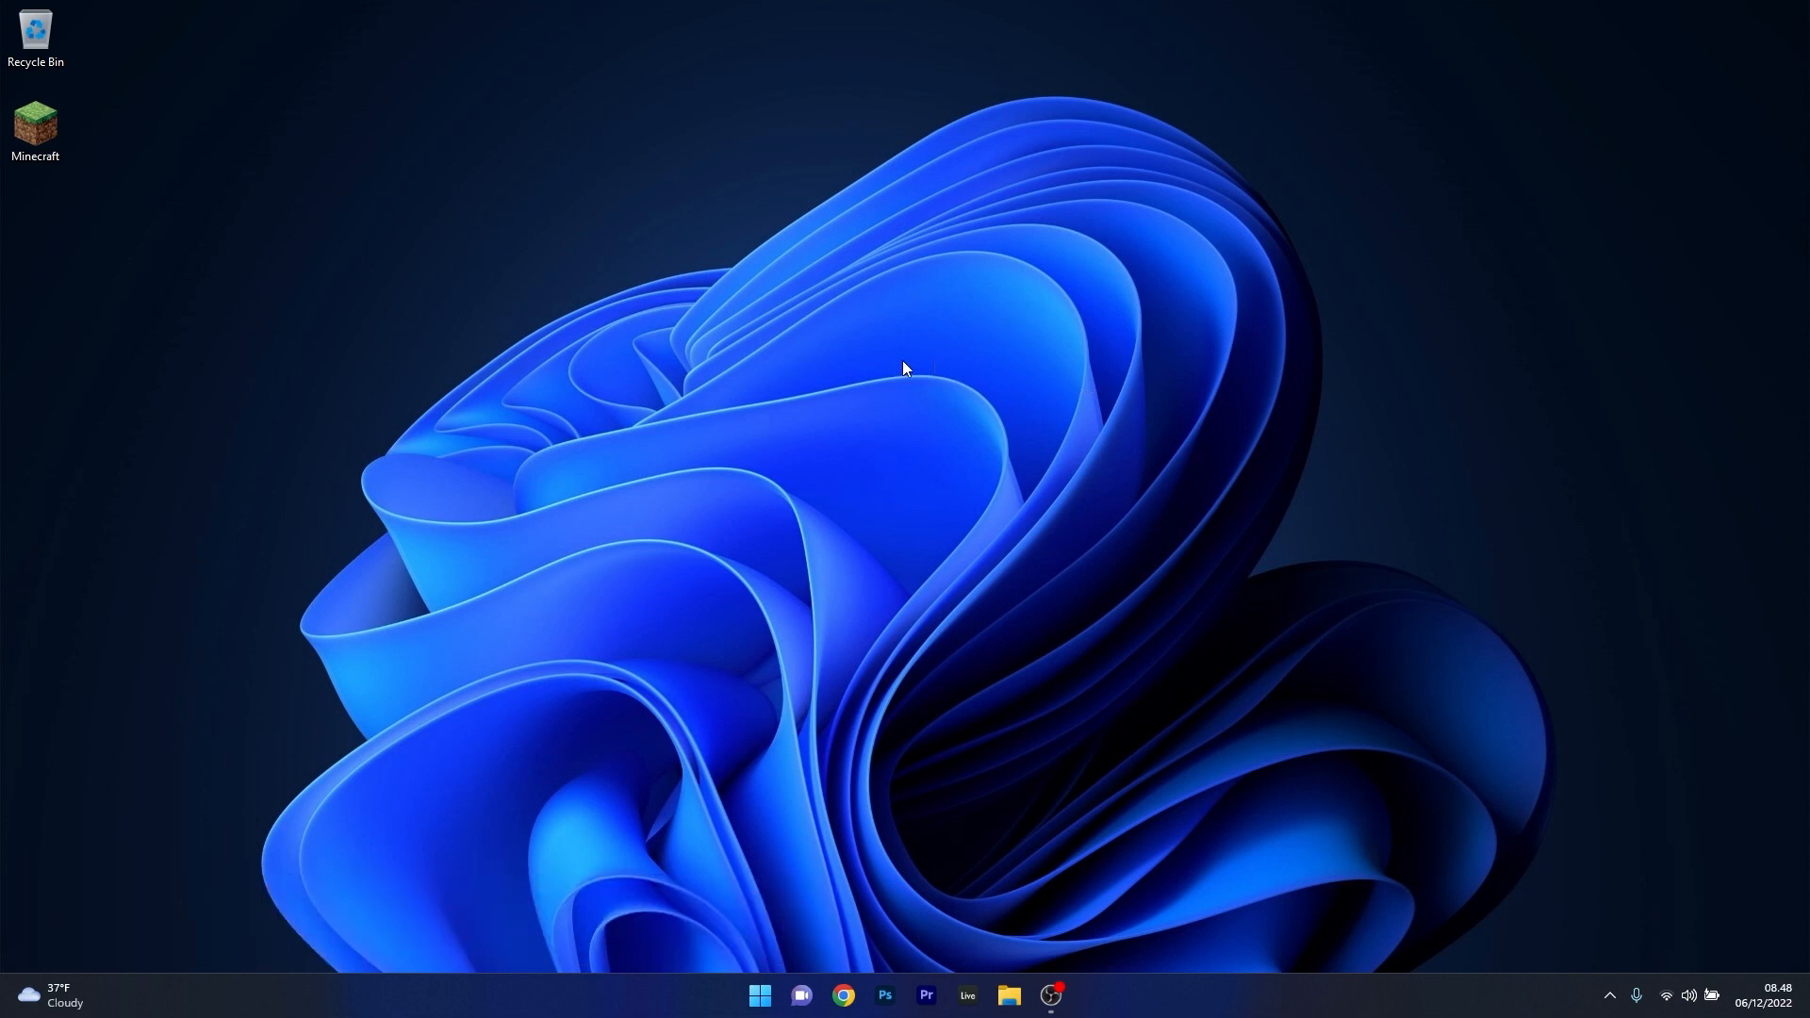
mouse_move(76, 161)
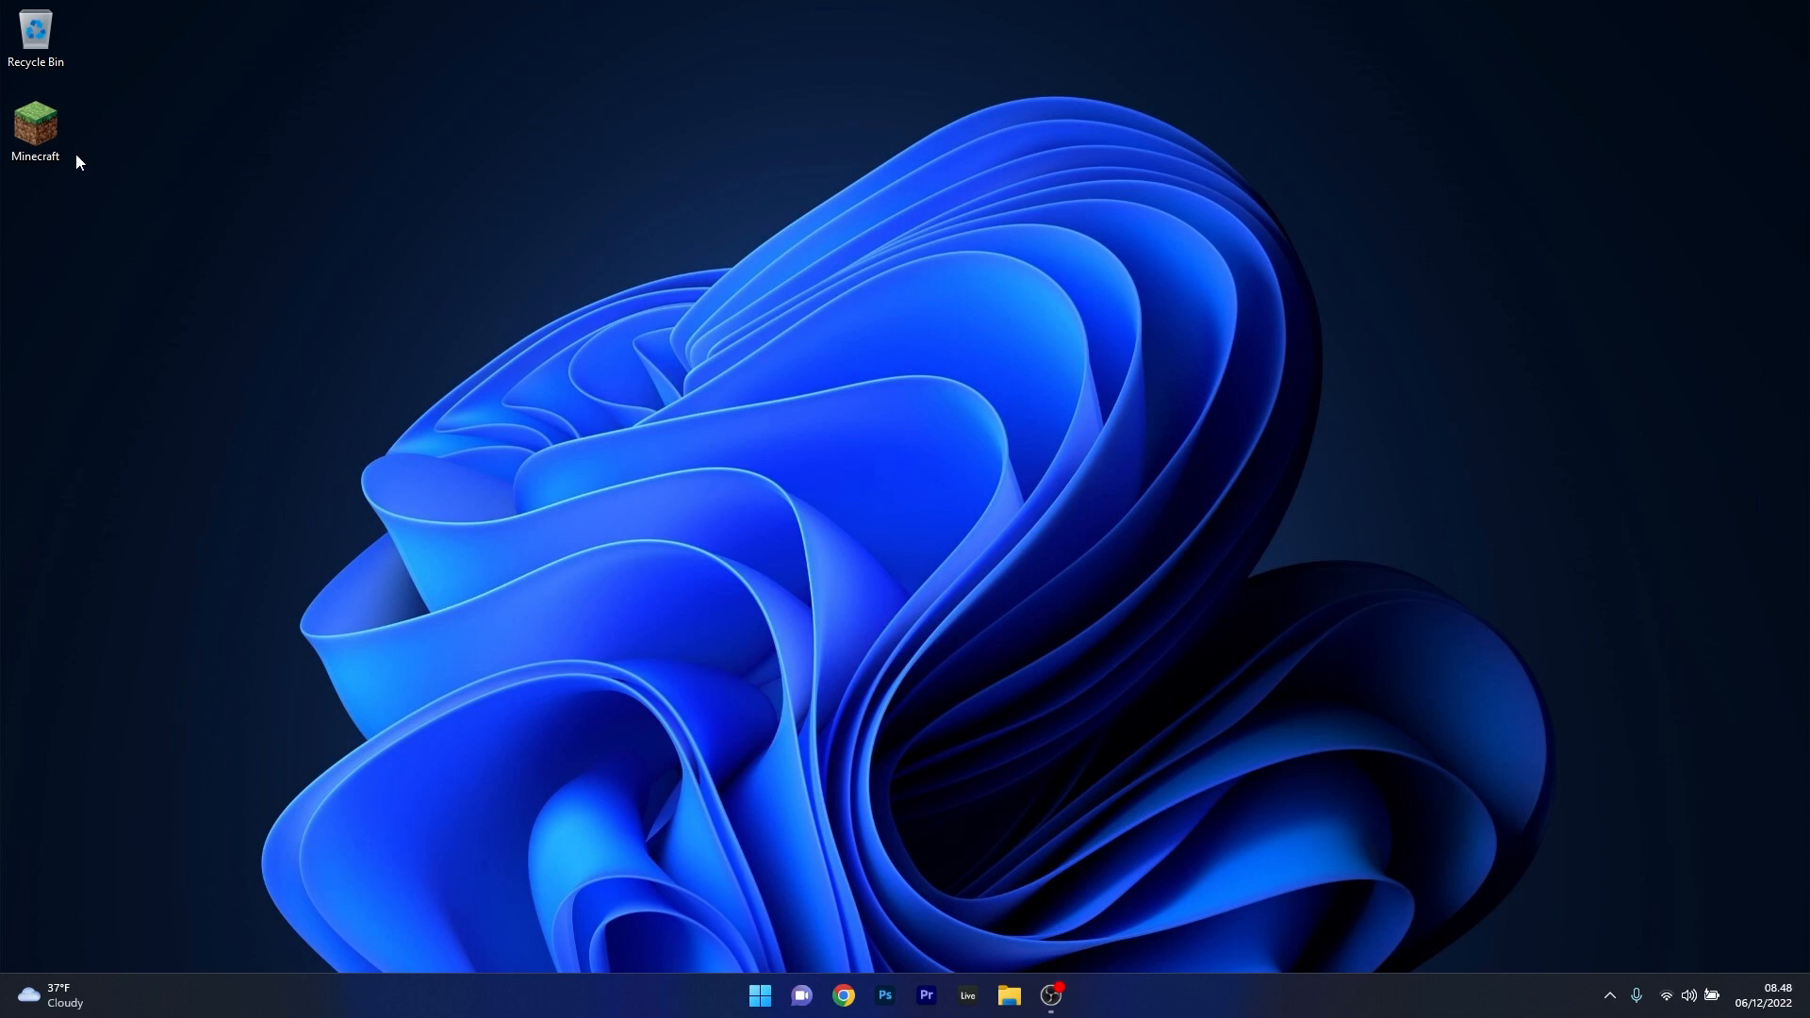
- Open the desktop Minecraft program's Properties and center the window
right_click(35, 124)
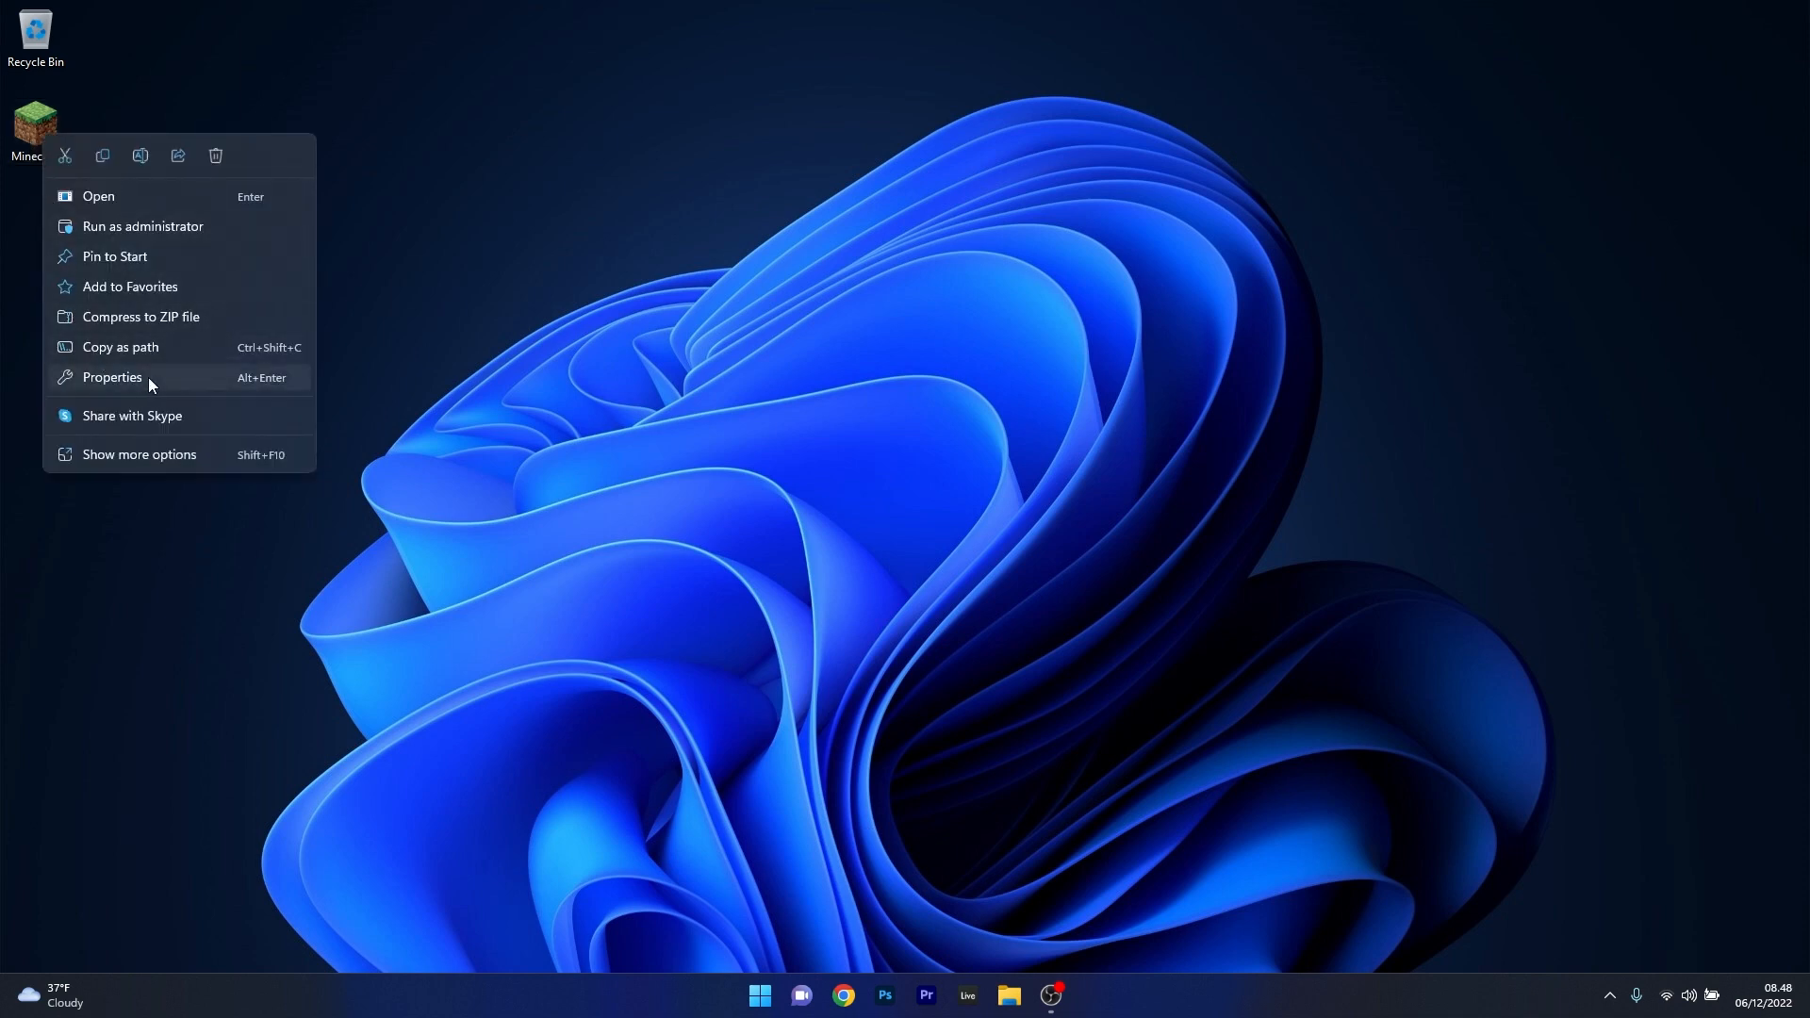
left_click(111, 377)
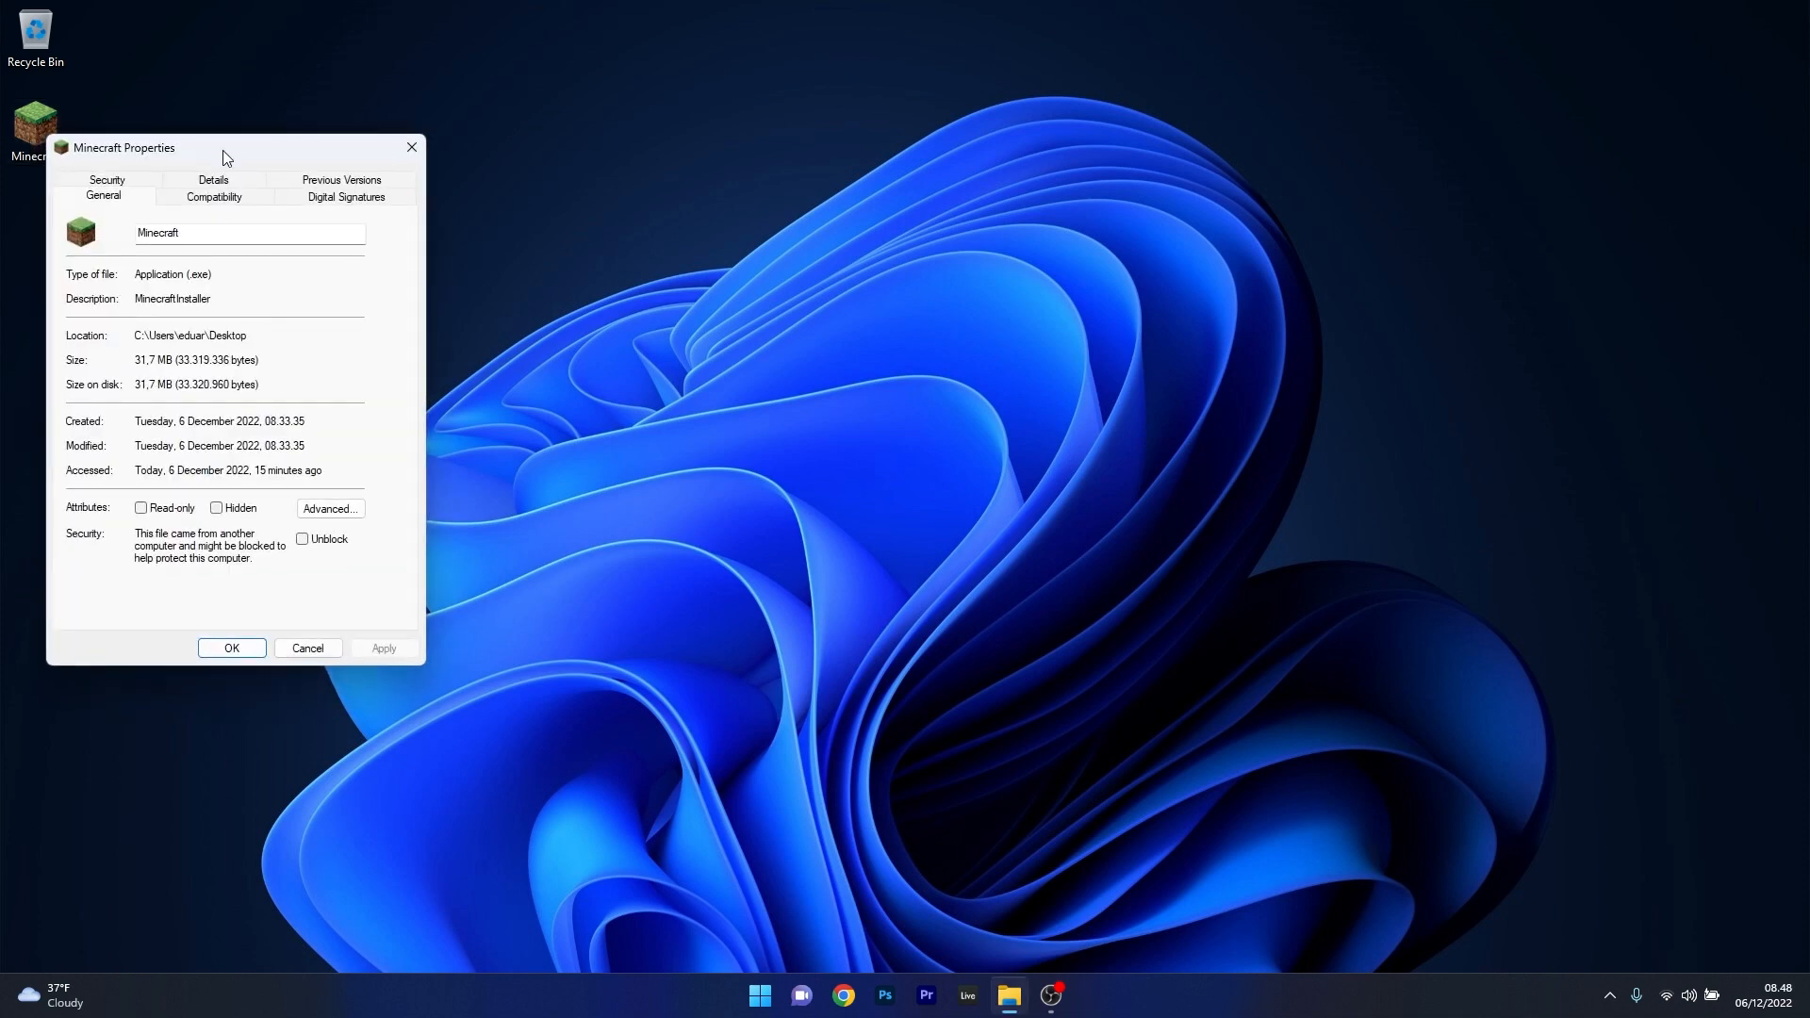
left_click_drag(226, 148, 849, 149)
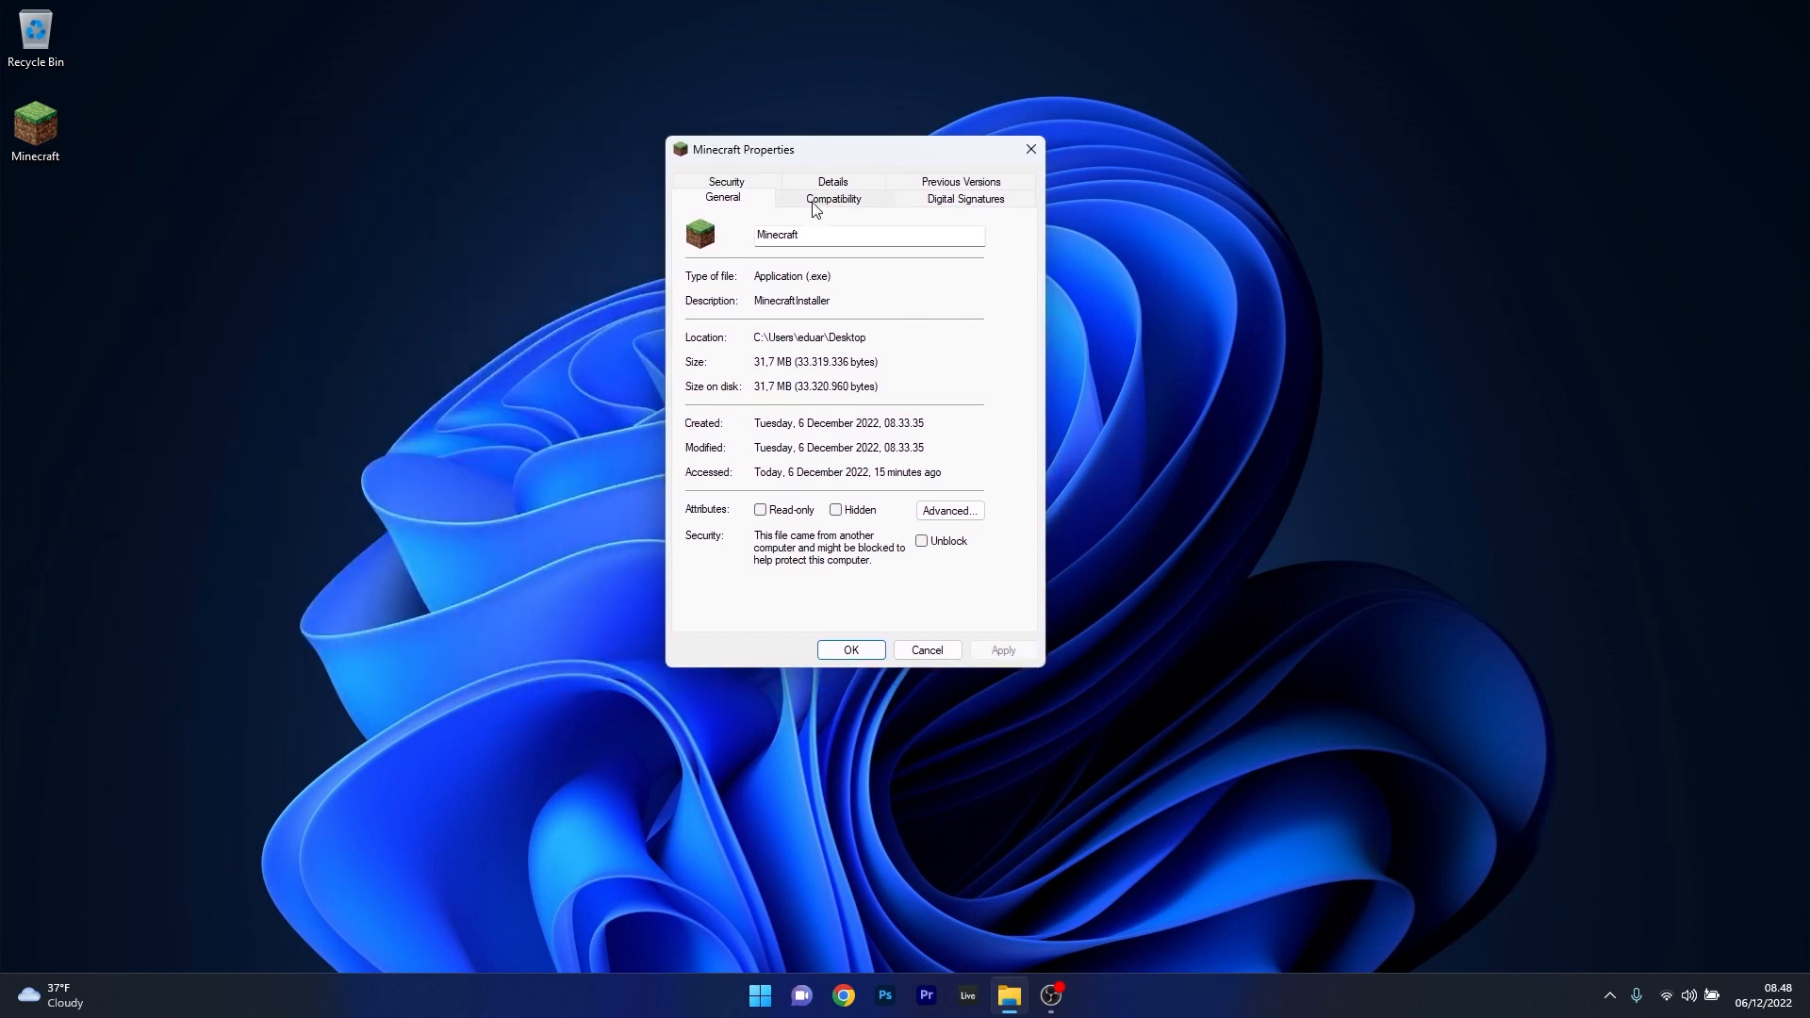
- Enable compatibility mode for Minecraft
left_click(832, 197)
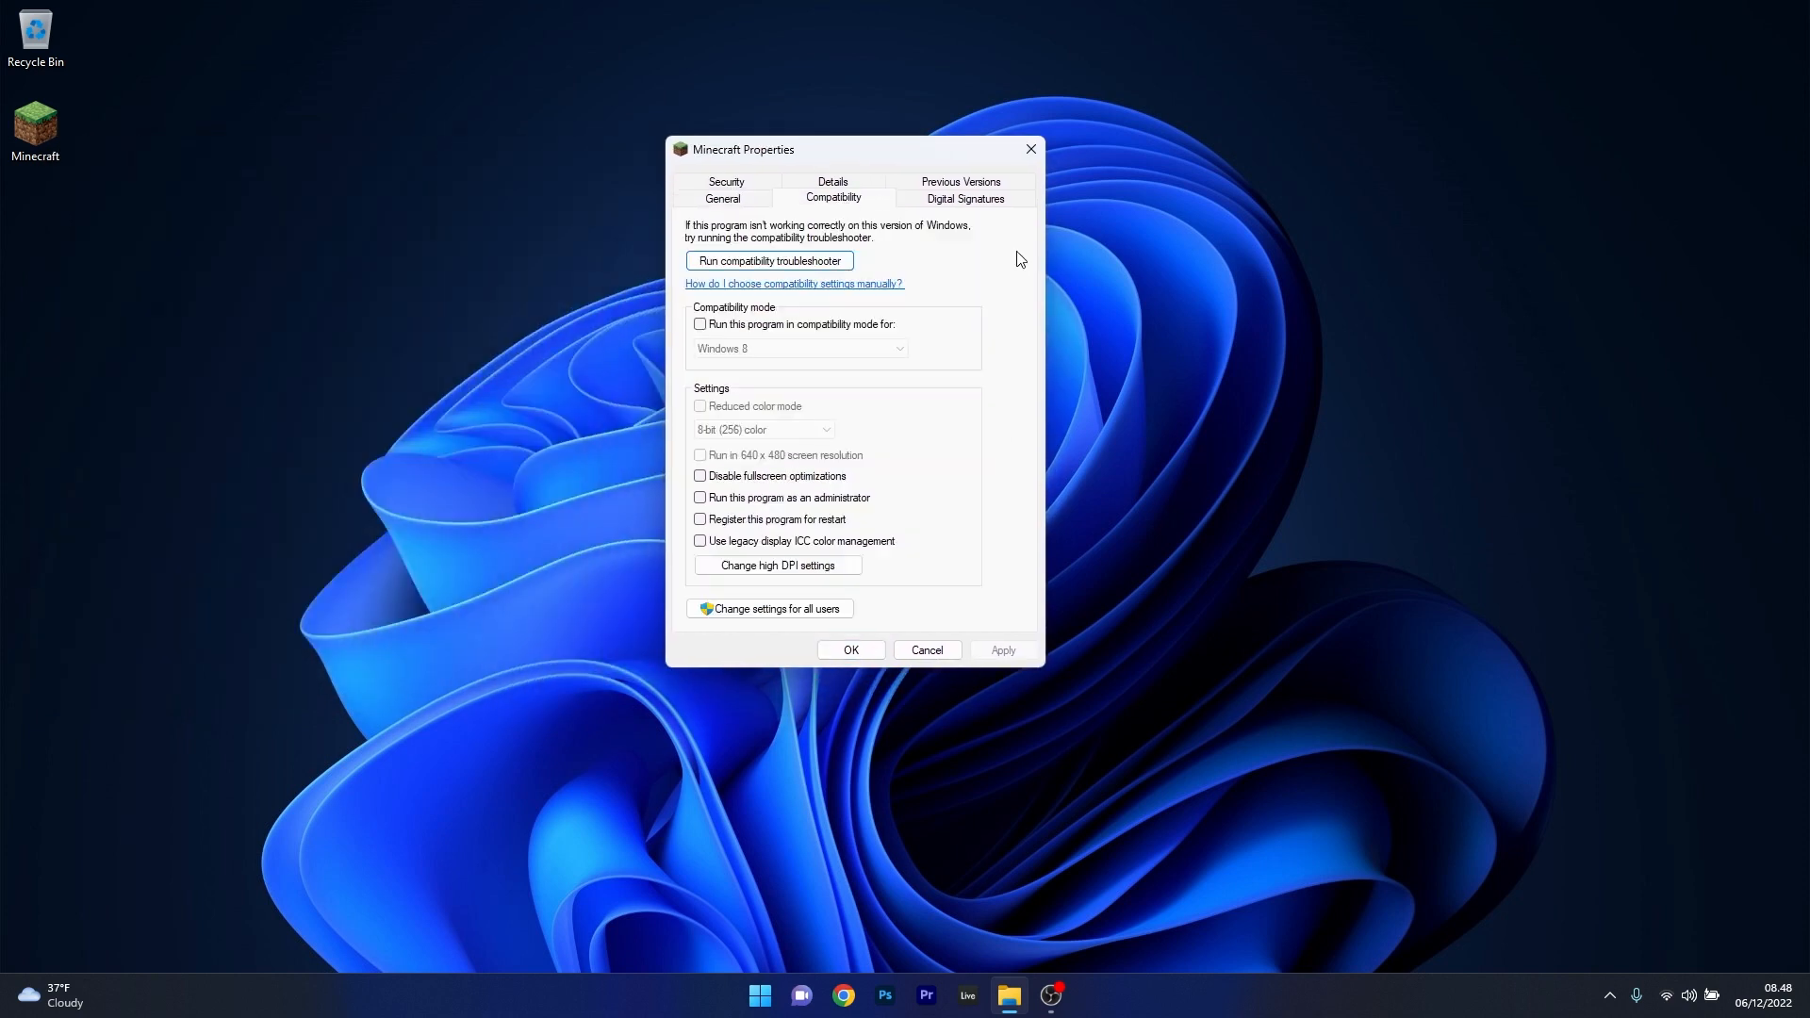
mouse_move(663, 340)
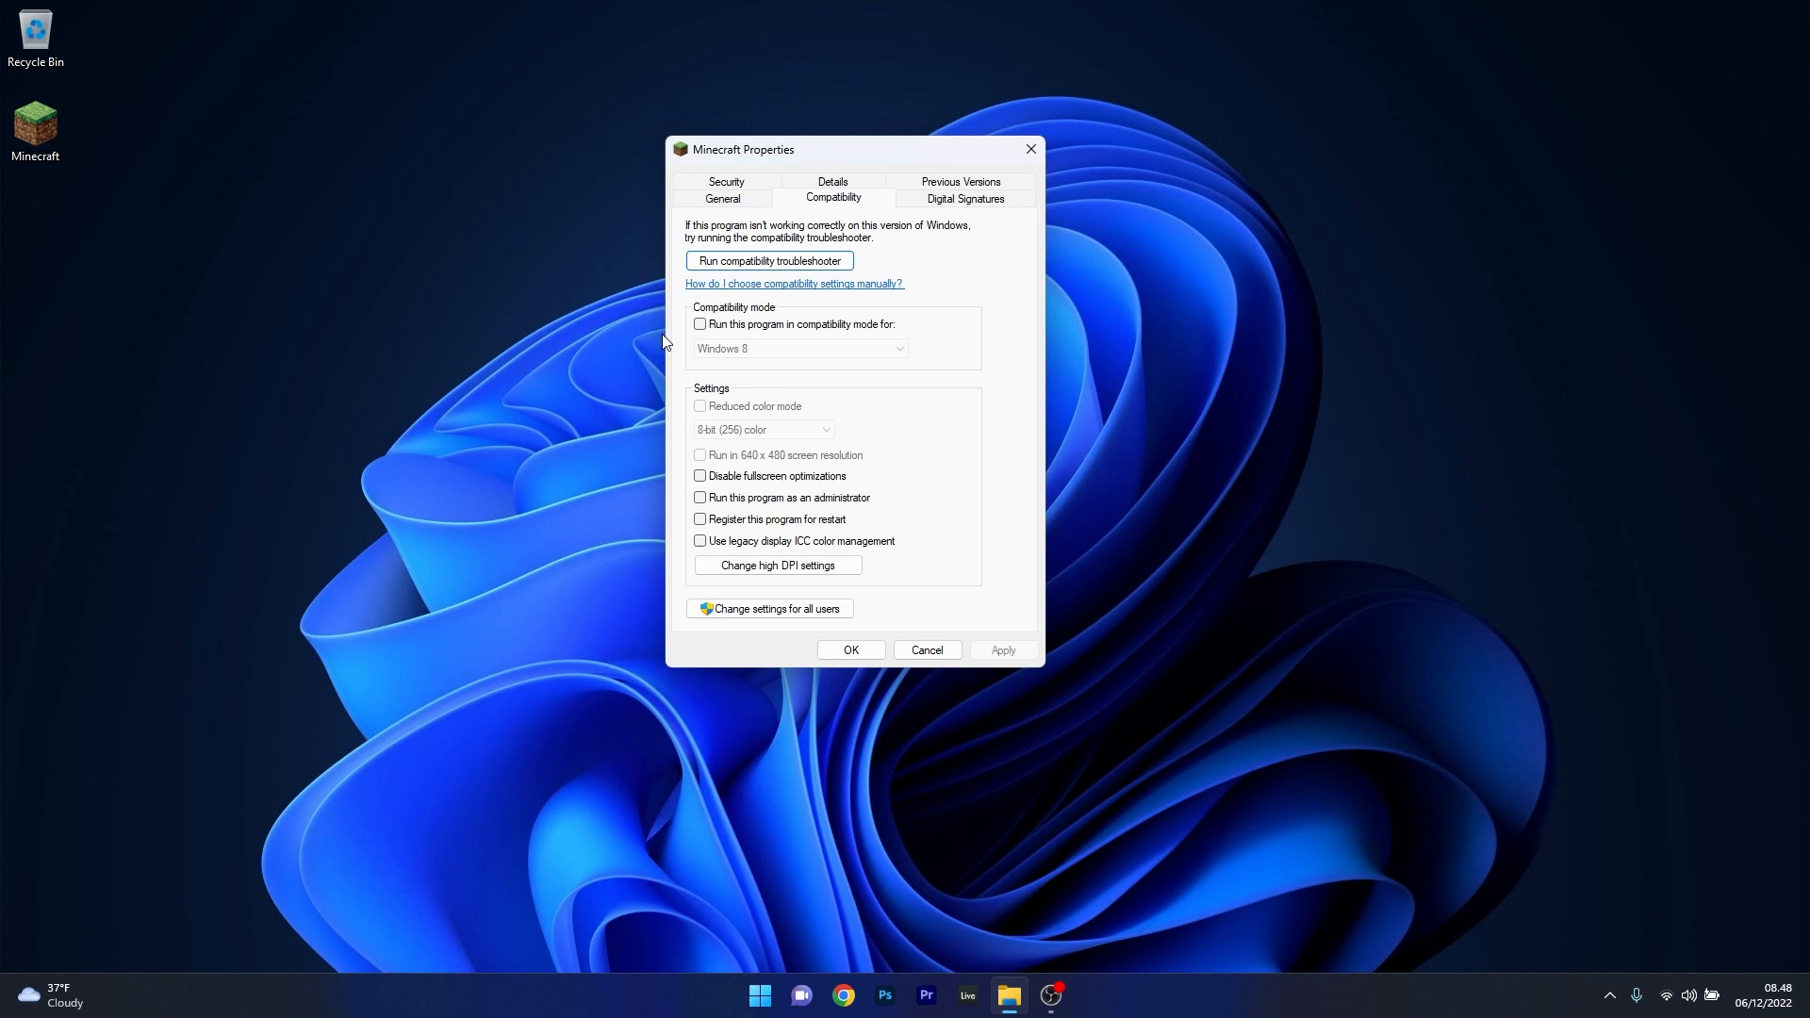
left_click(699, 324)
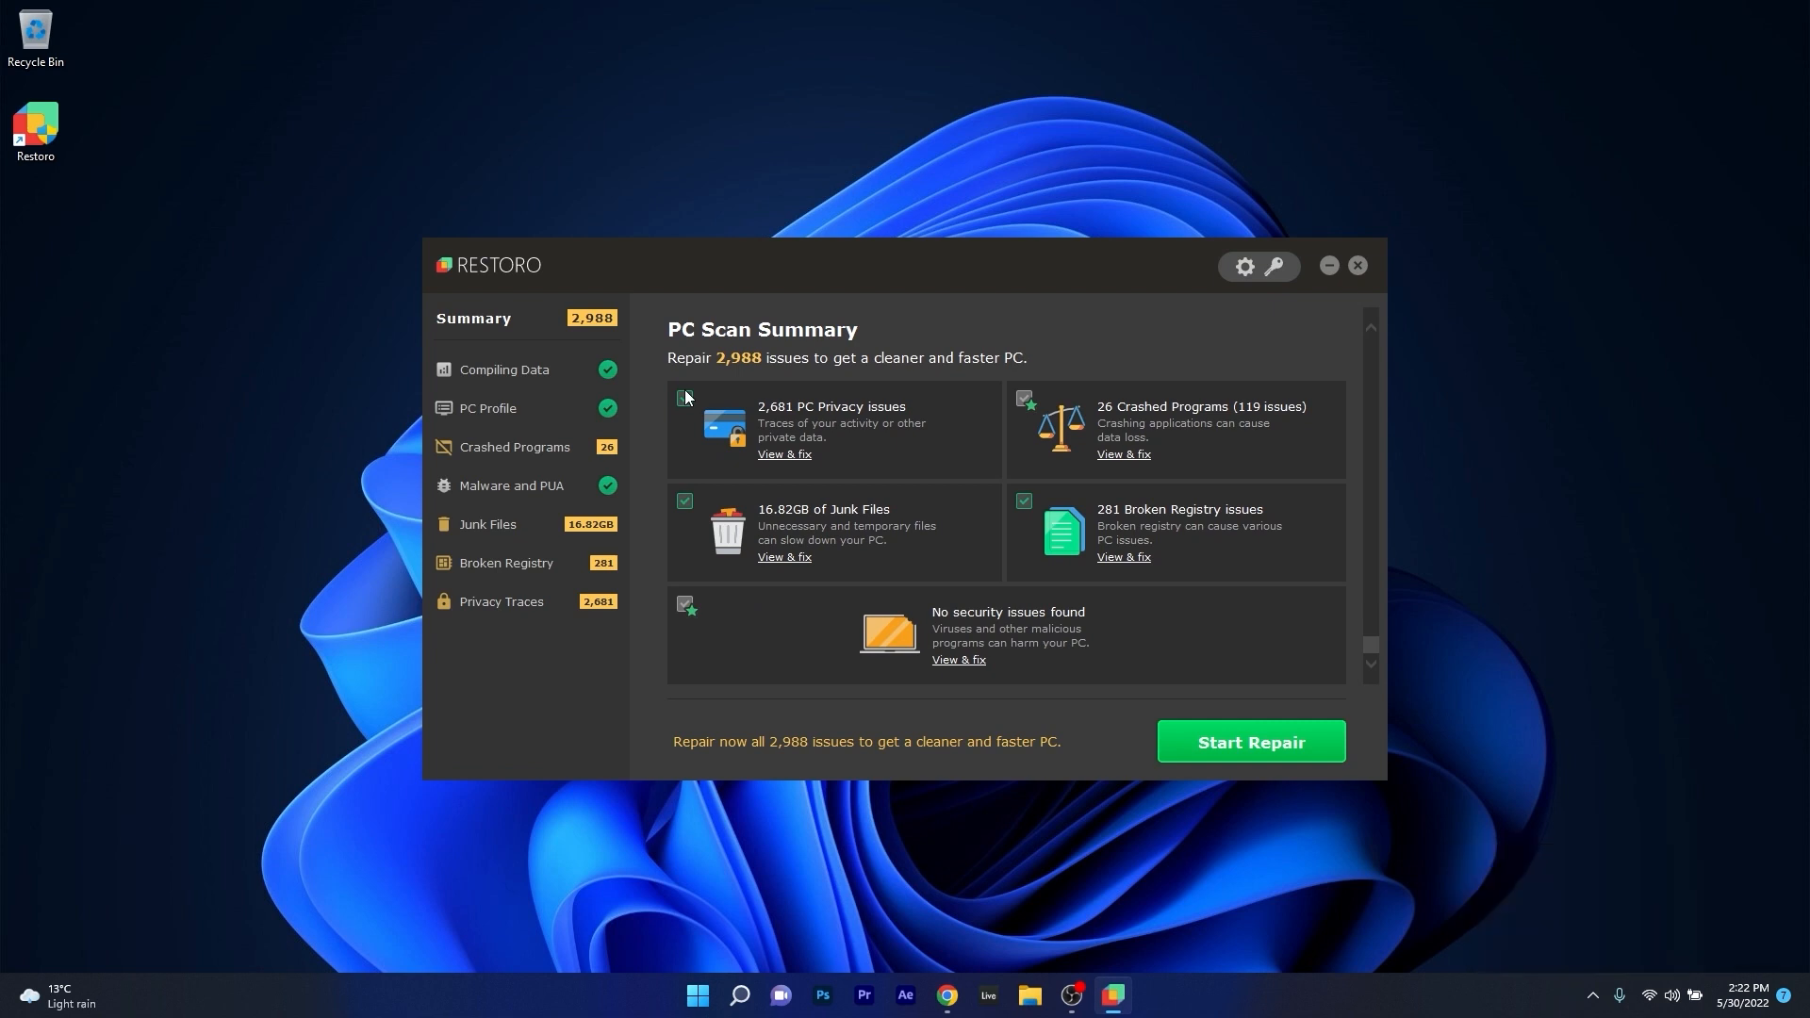
scroll("up", 3)
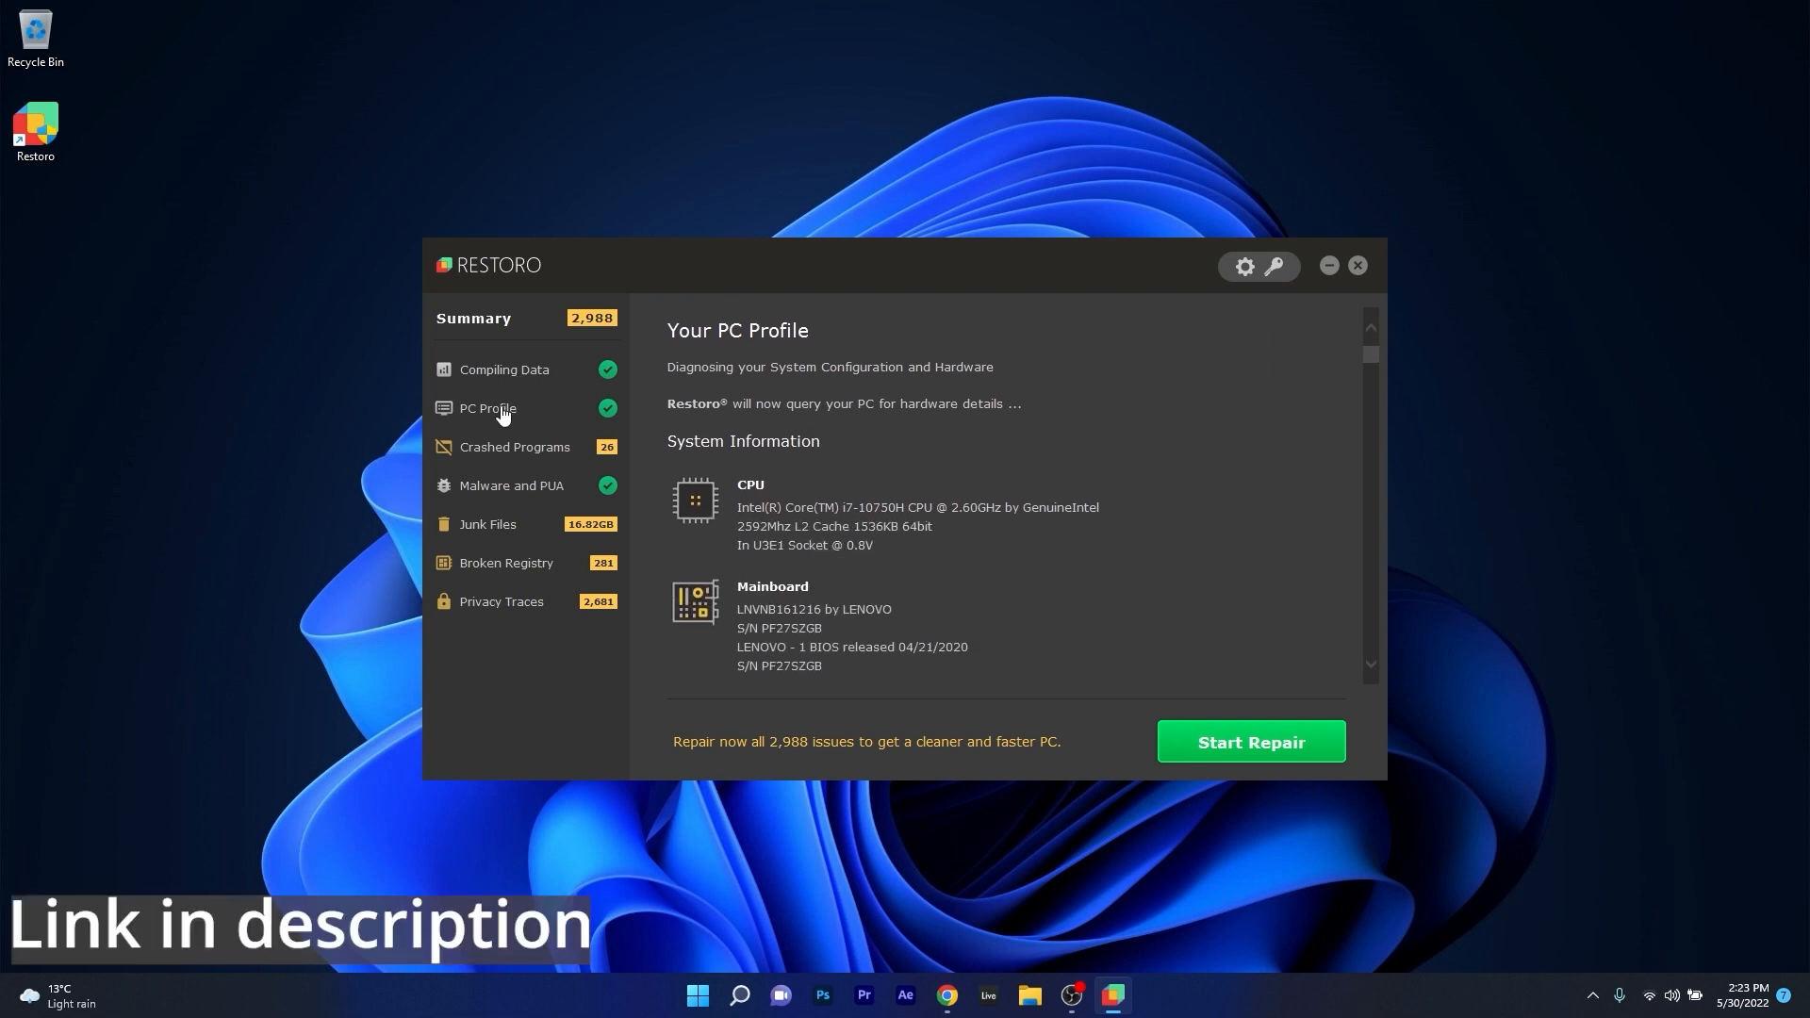
left_click(1357, 266)
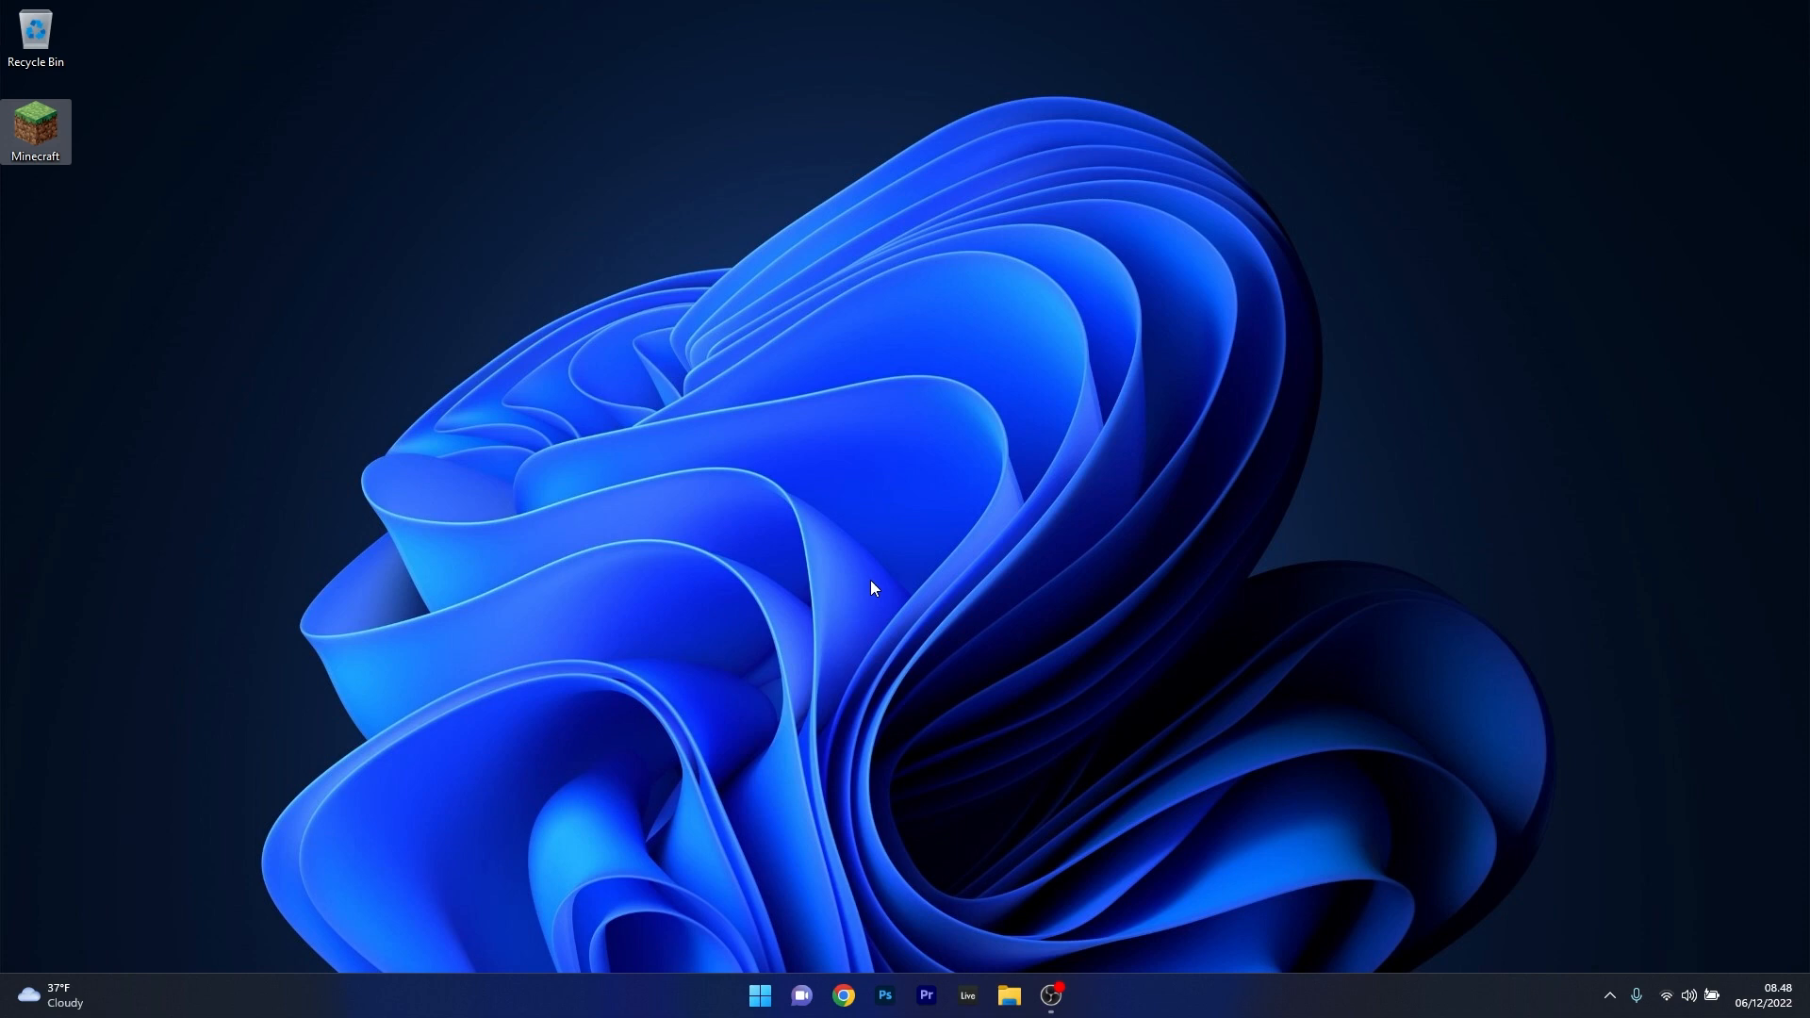